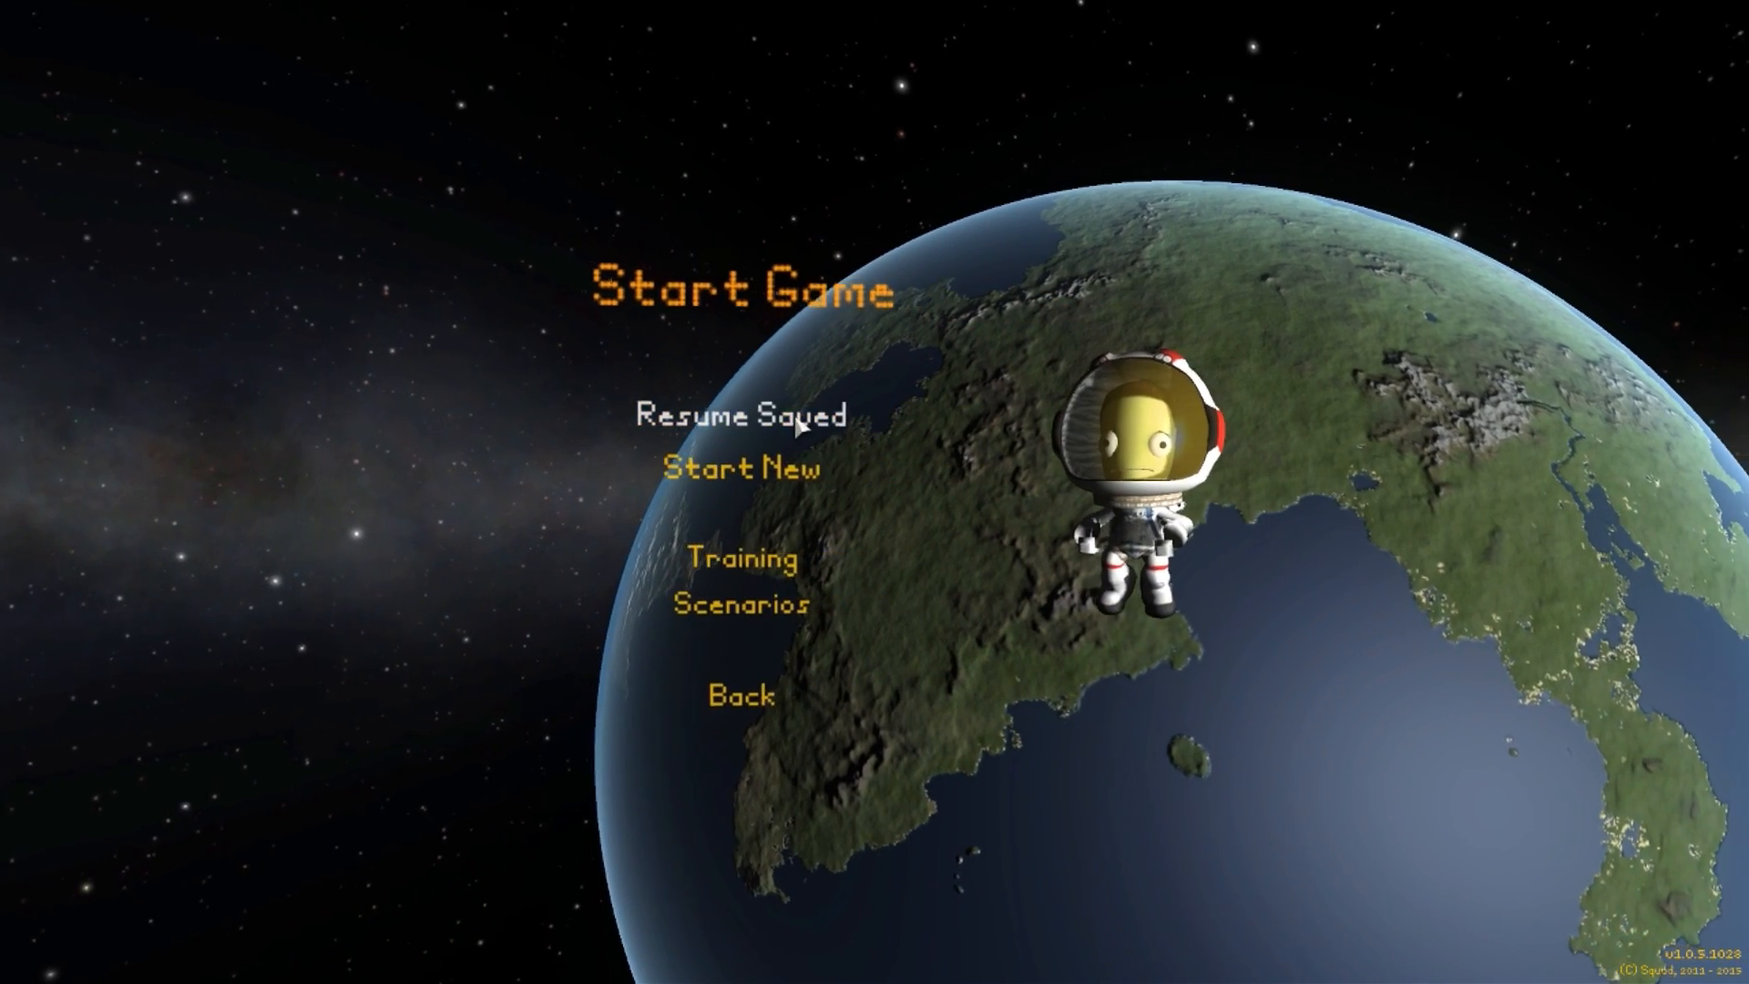
Bring up the Continue Saved Game list via Resume Saved on the Start Game menu
{"action": "left_click", "coordinate": [740, 416]}
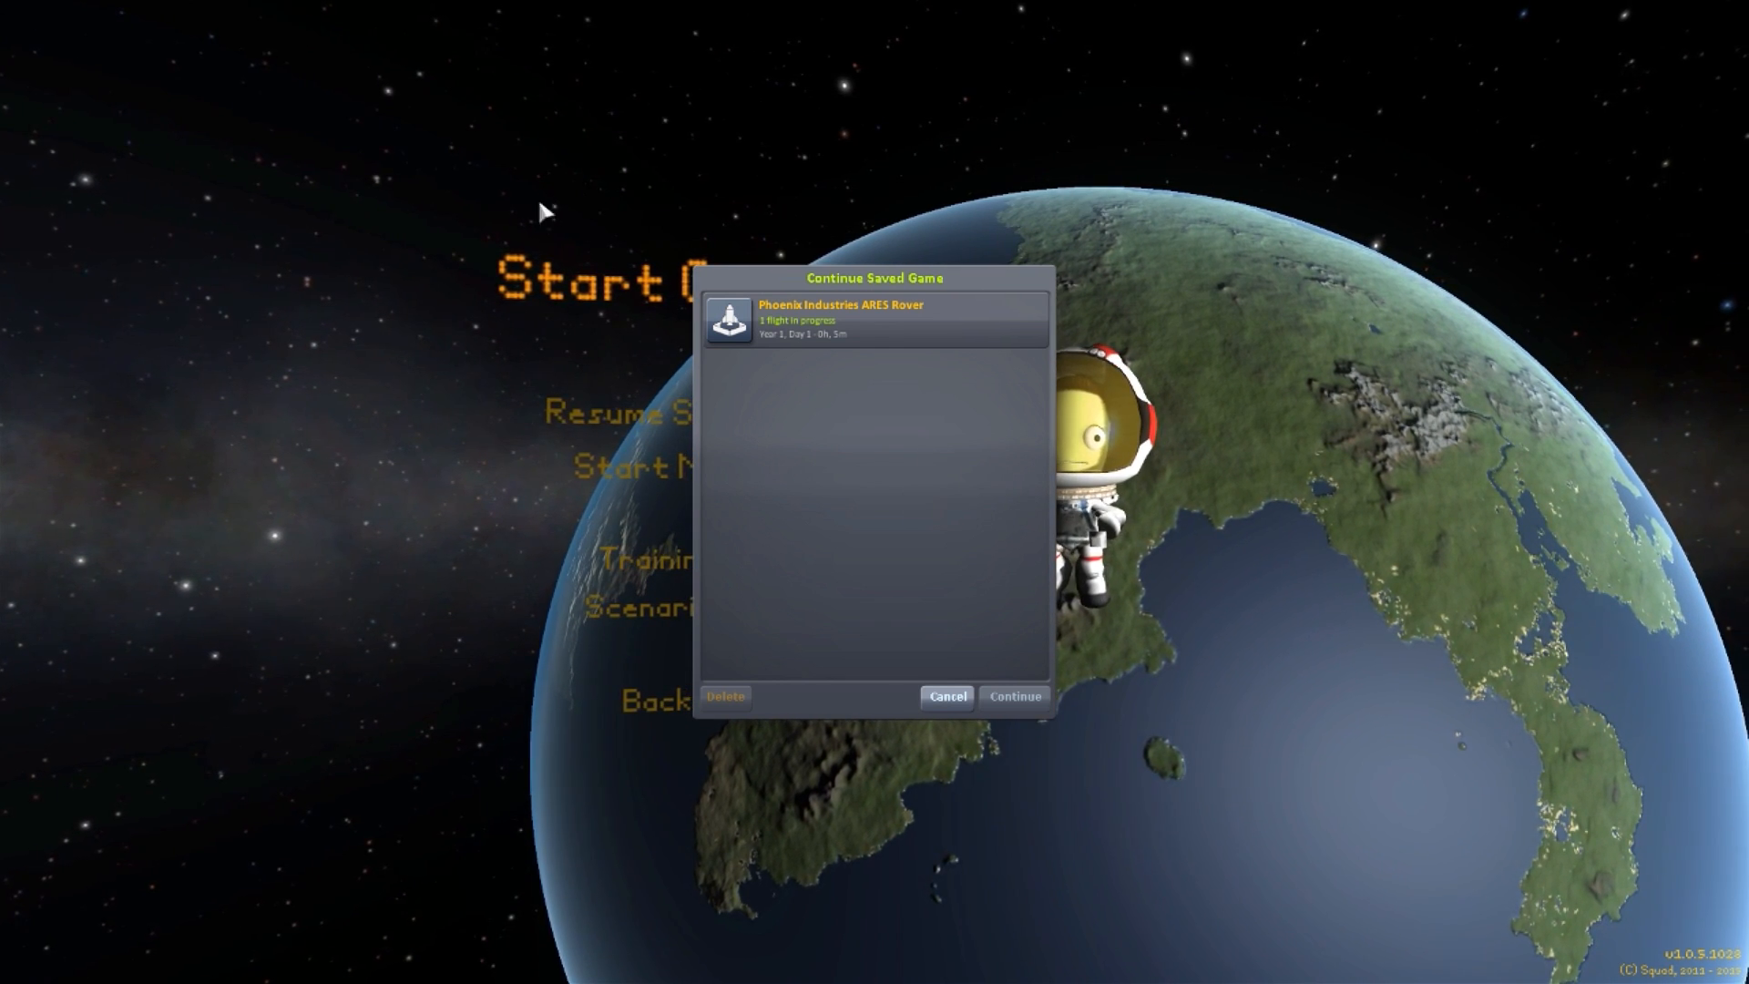
{"action": "mouse_move", "coordinate": [803, 599]}
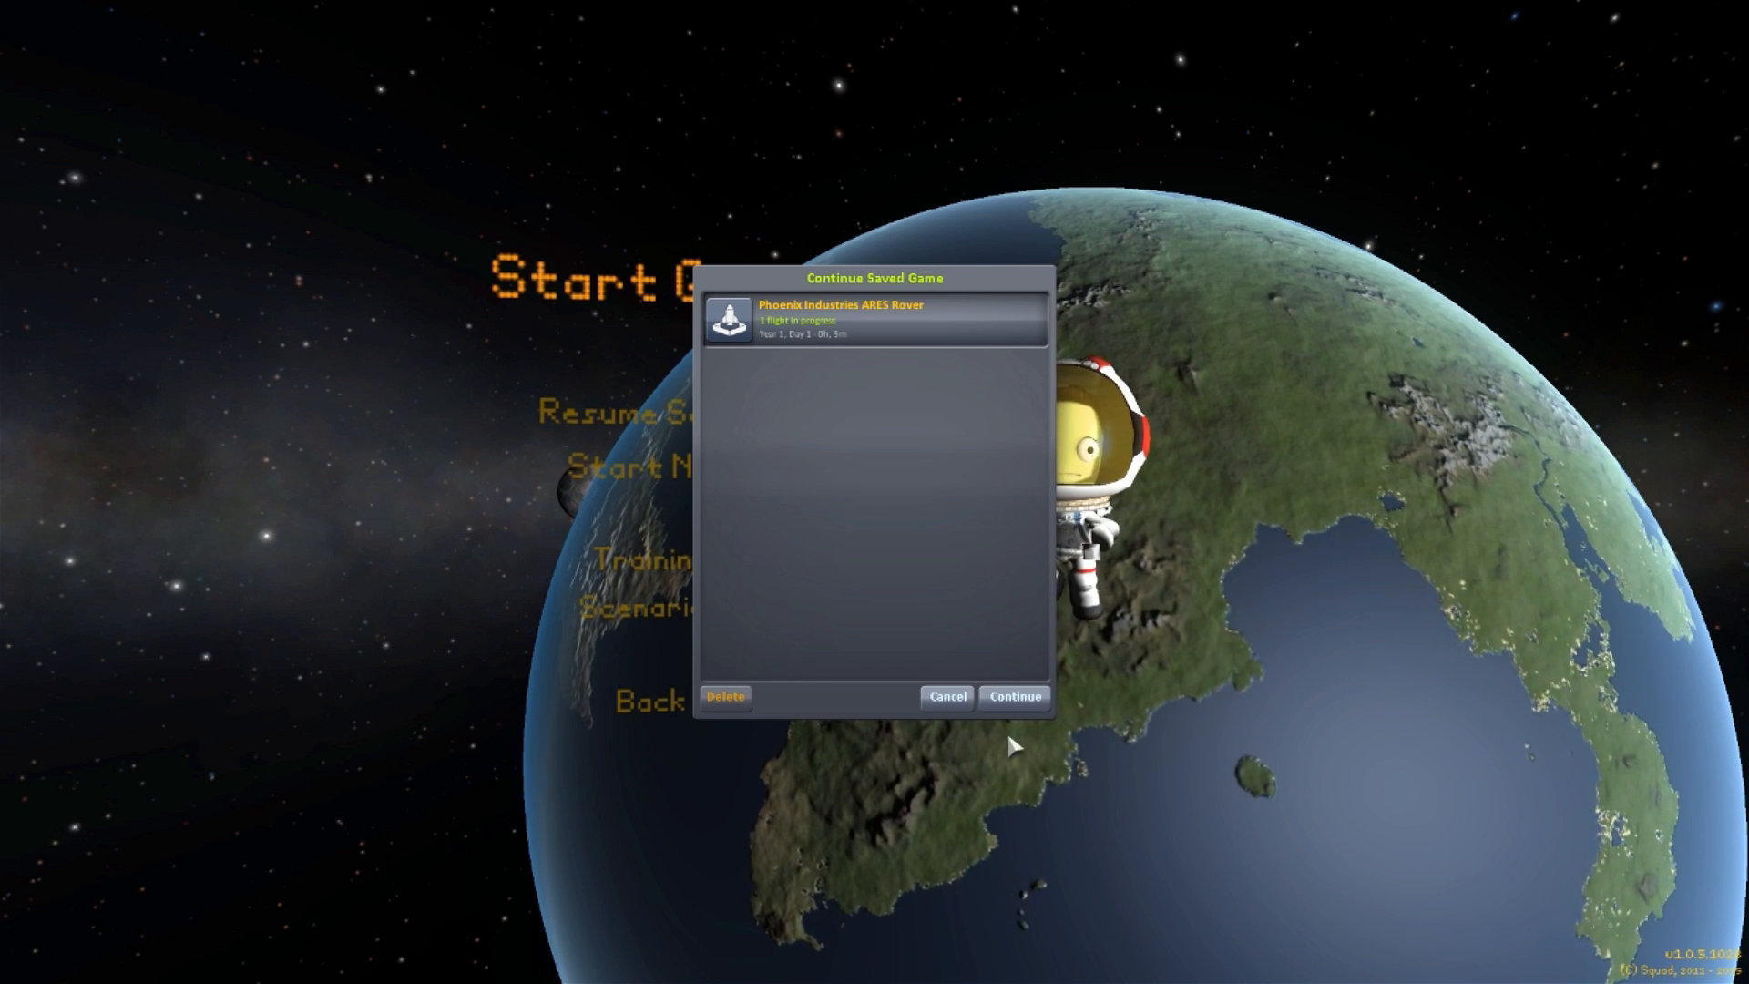
Continue the Phoenix Industries ARES Rover save into the Space Center overview
{"action": "left_click", "coordinate": [1013, 696]}
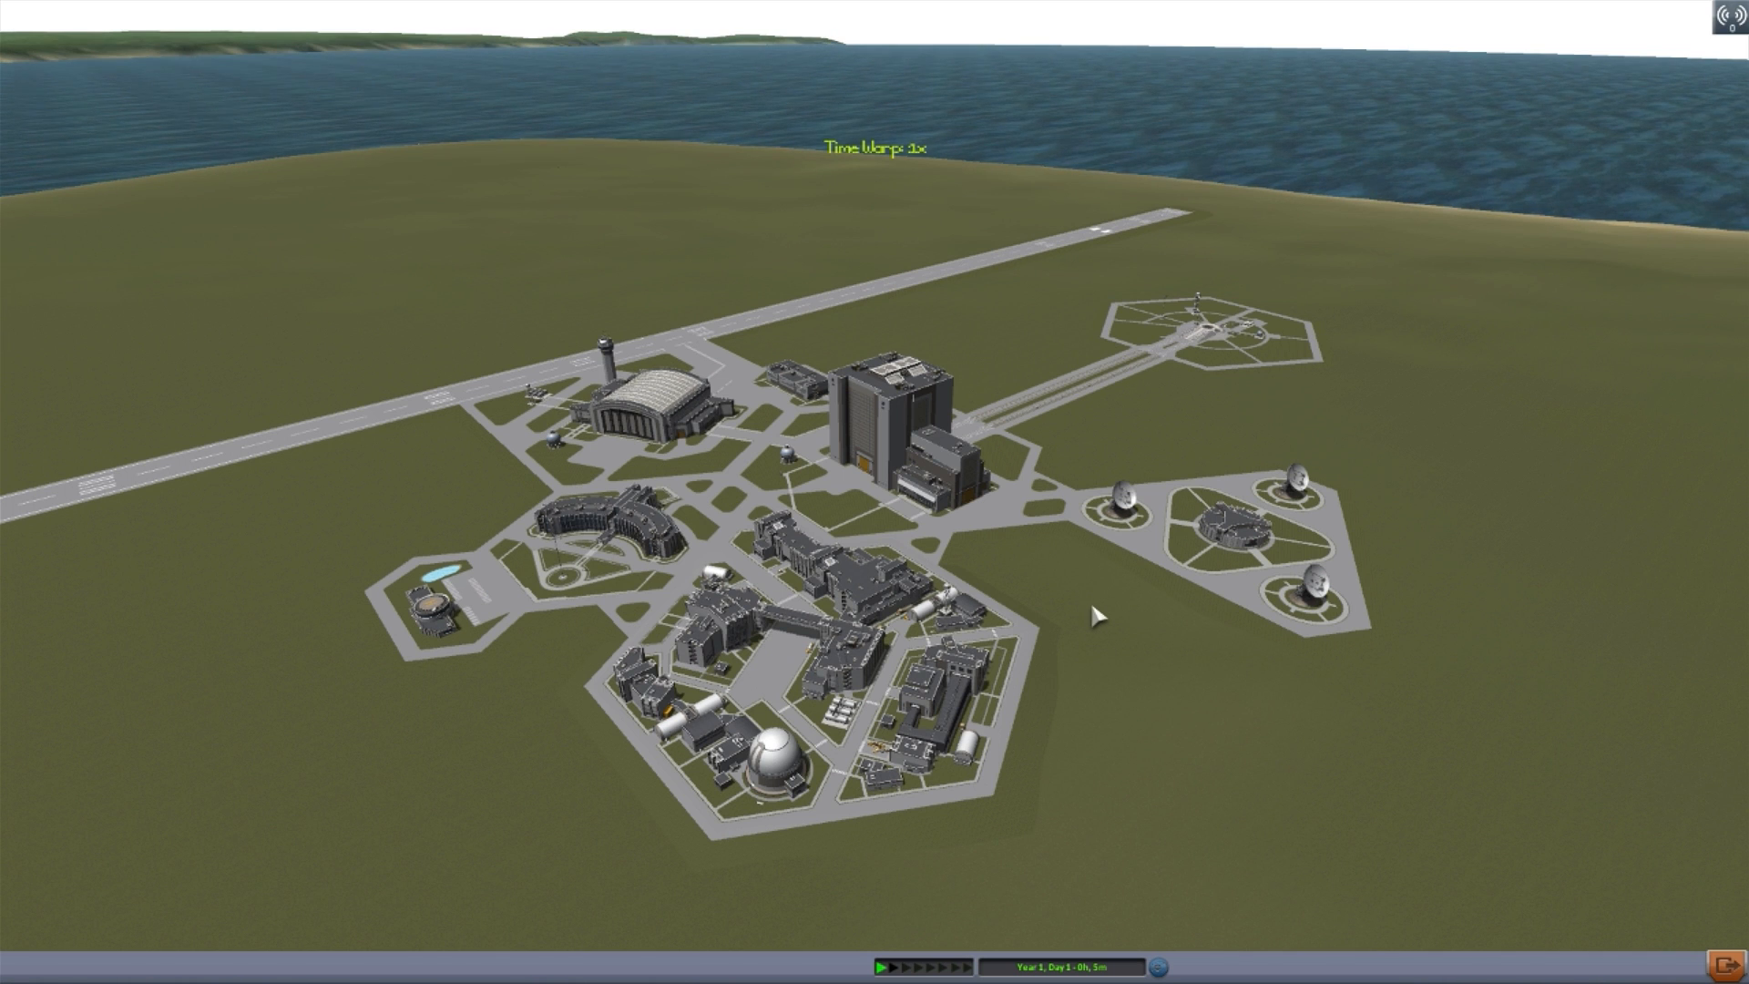
{"action": "mouse_move", "coordinate": [1235, 684]}
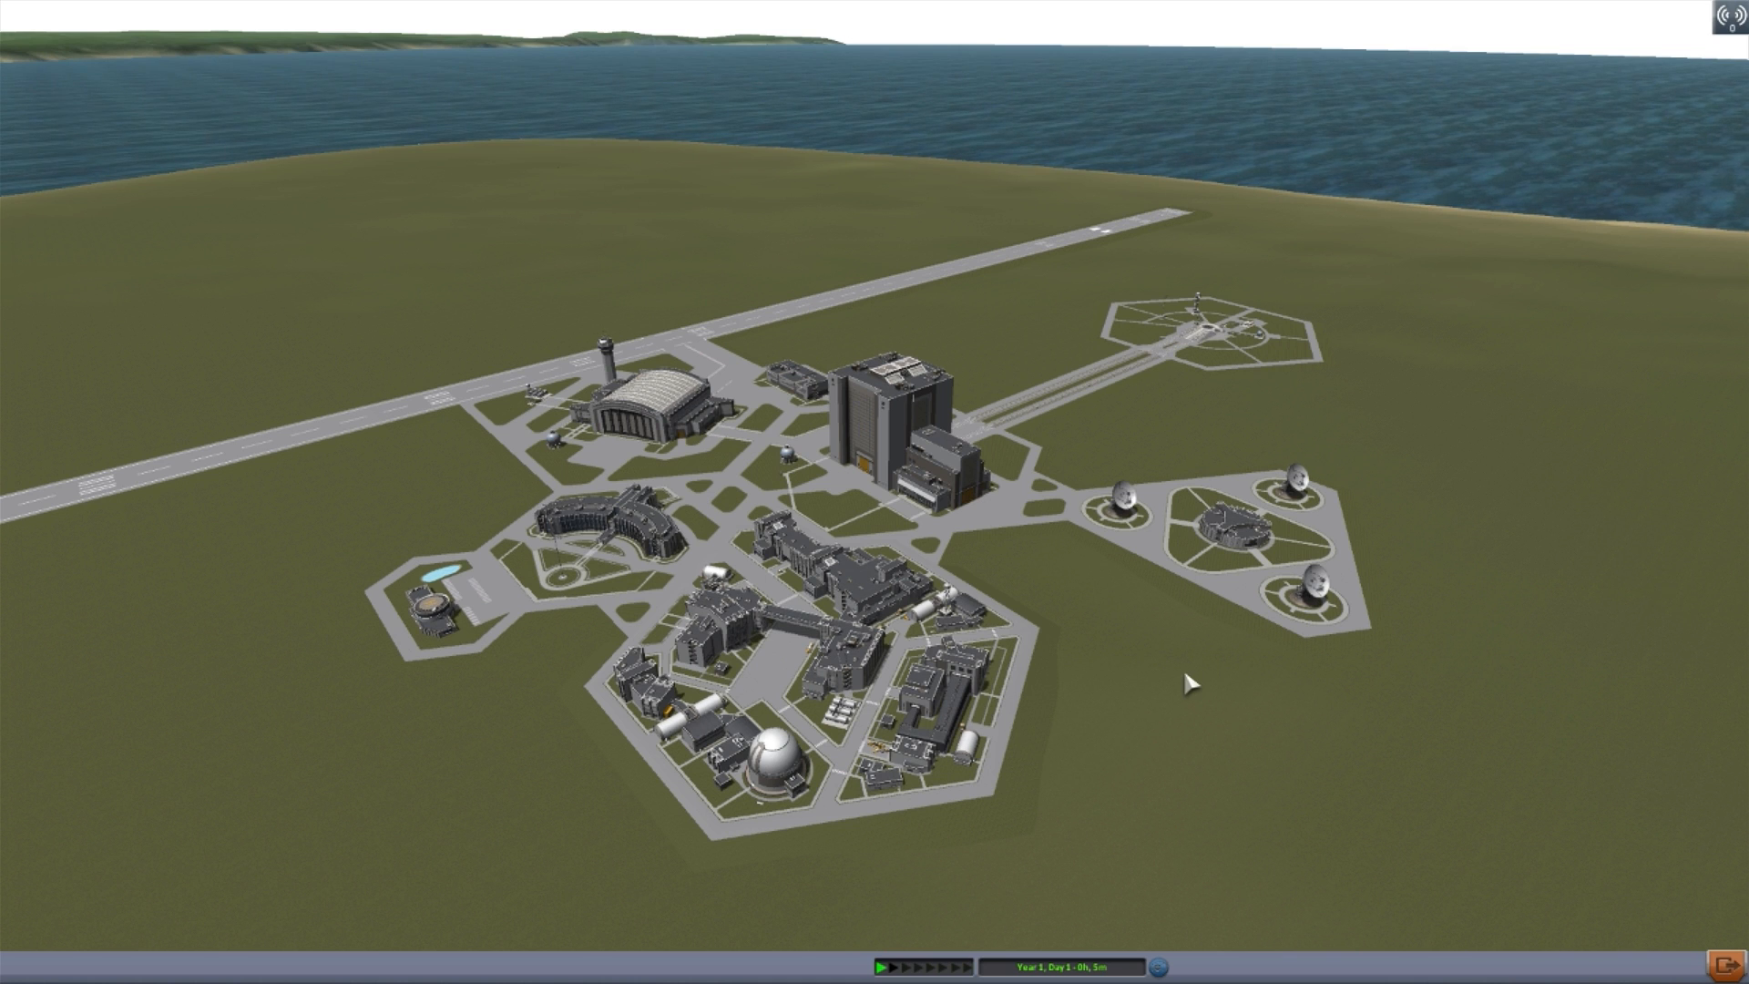
{"action": "mouse_move", "coordinate": [1183, 678]}
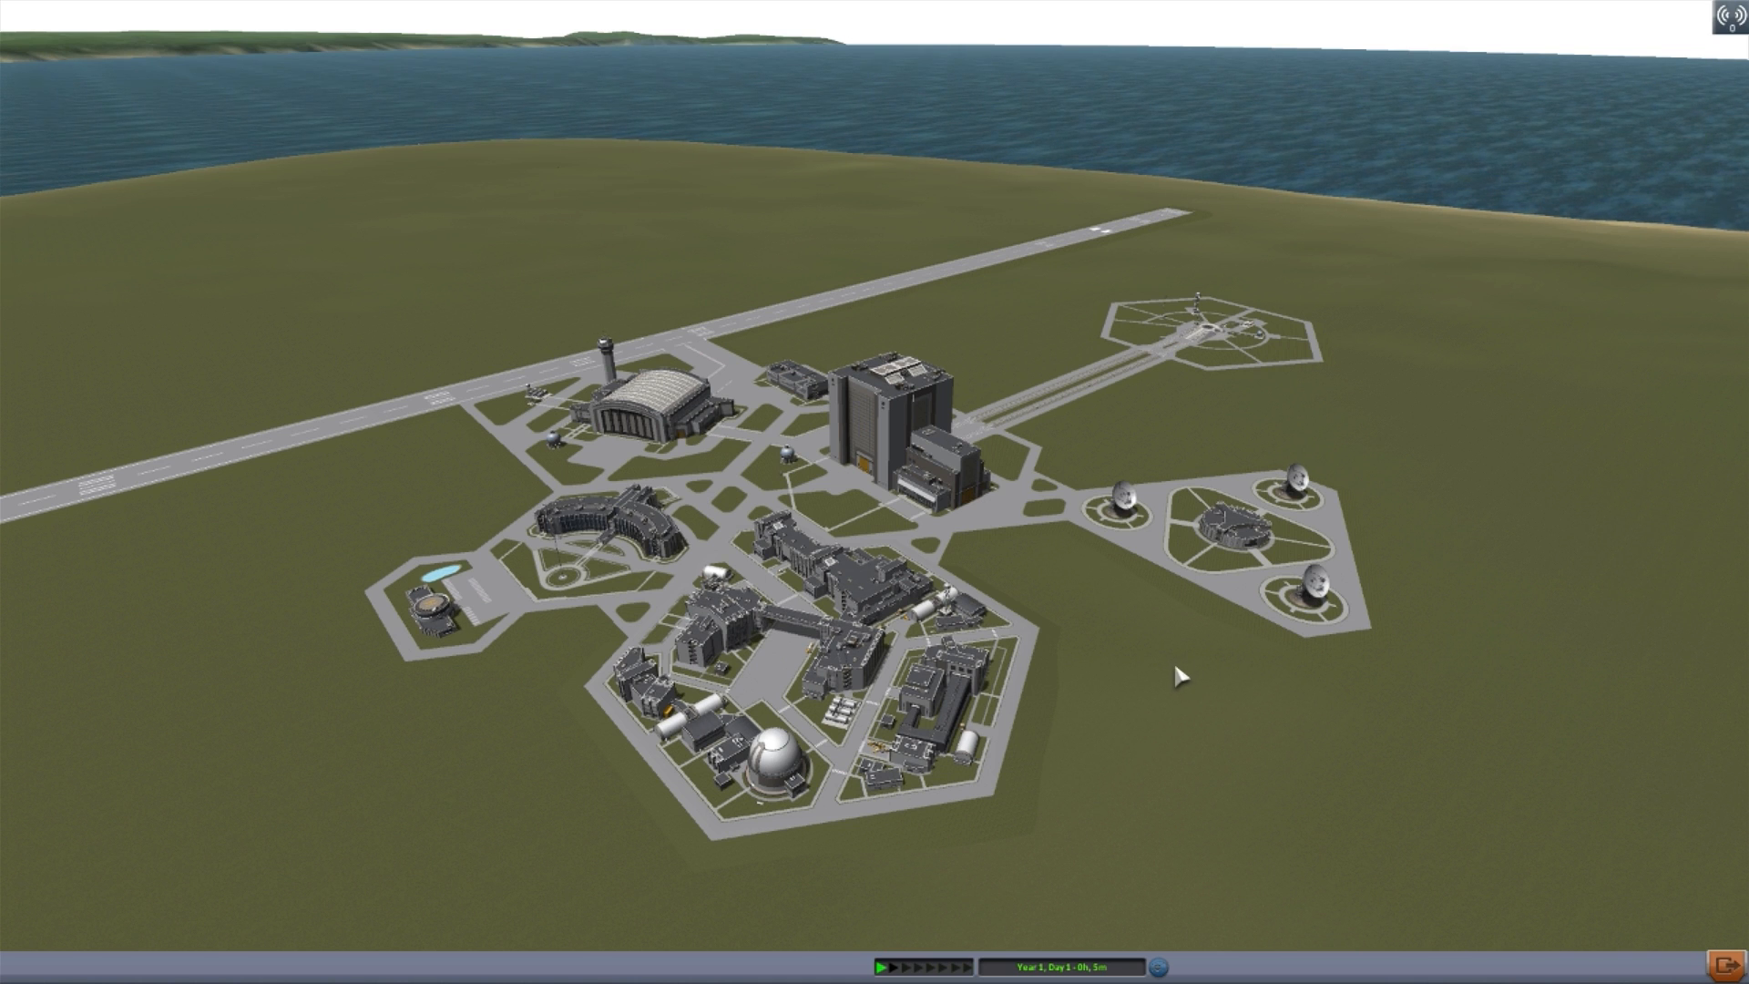
{"action": "mouse_move", "coordinate": [1354, 441]}
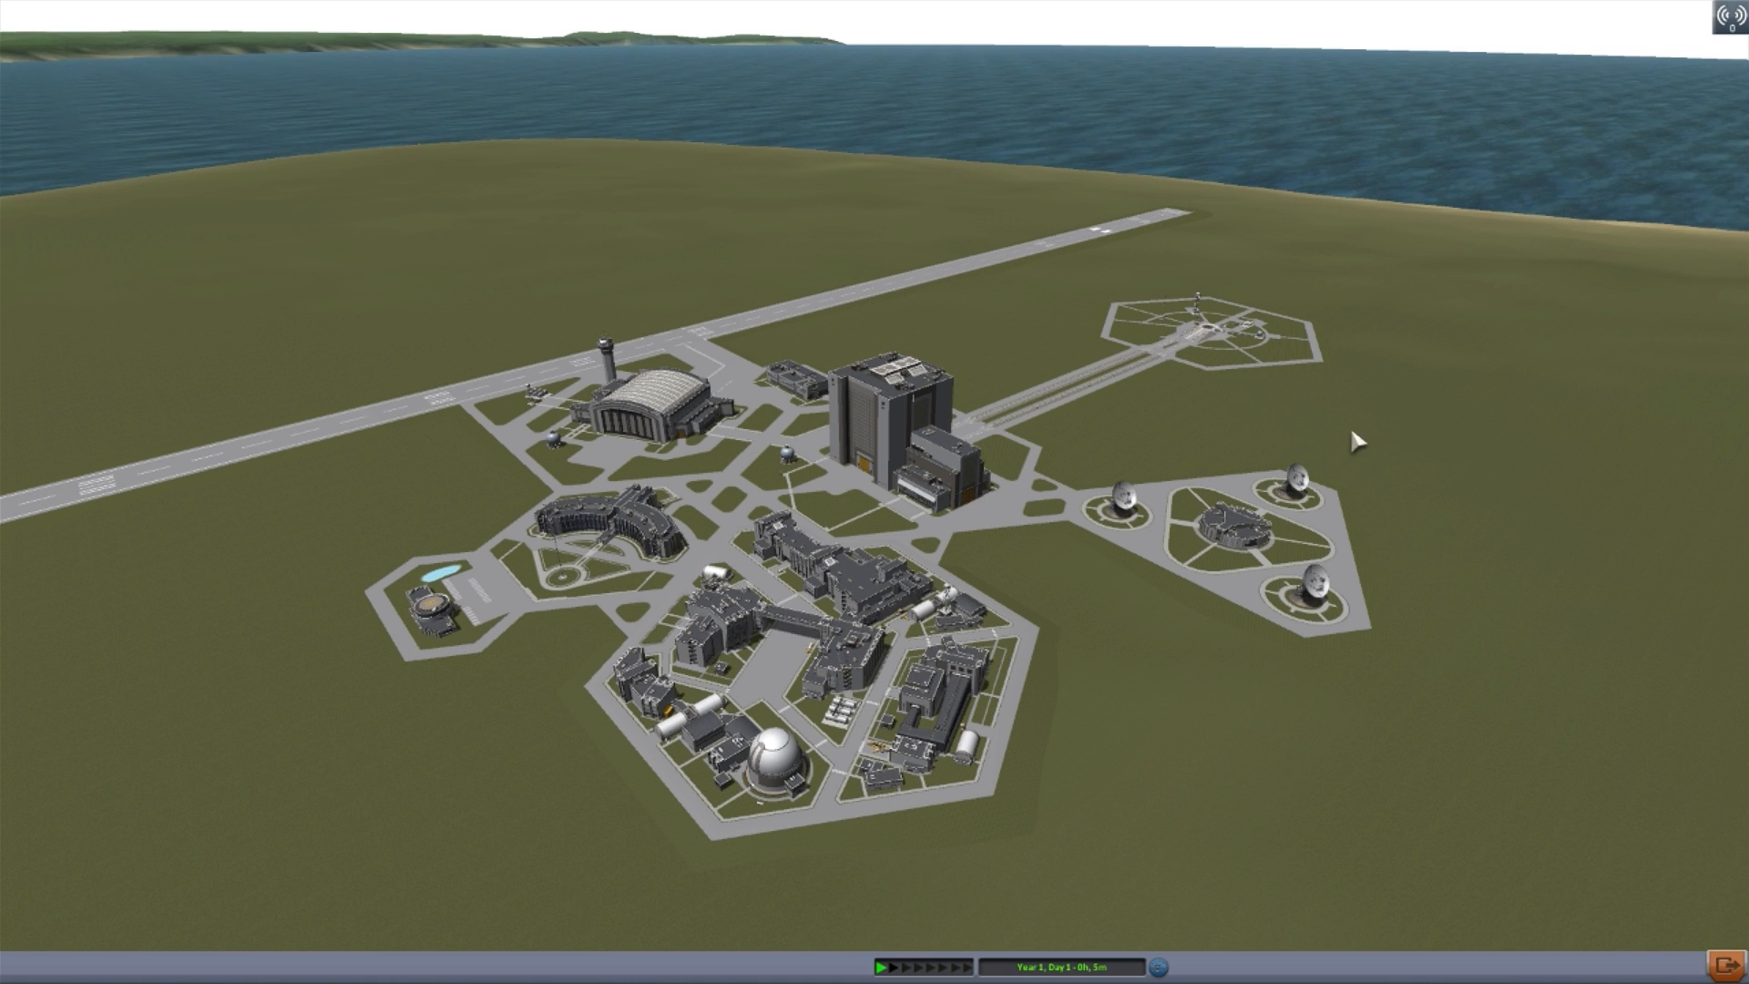
{"action": "mouse_move", "coordinate": [1443, 474]}
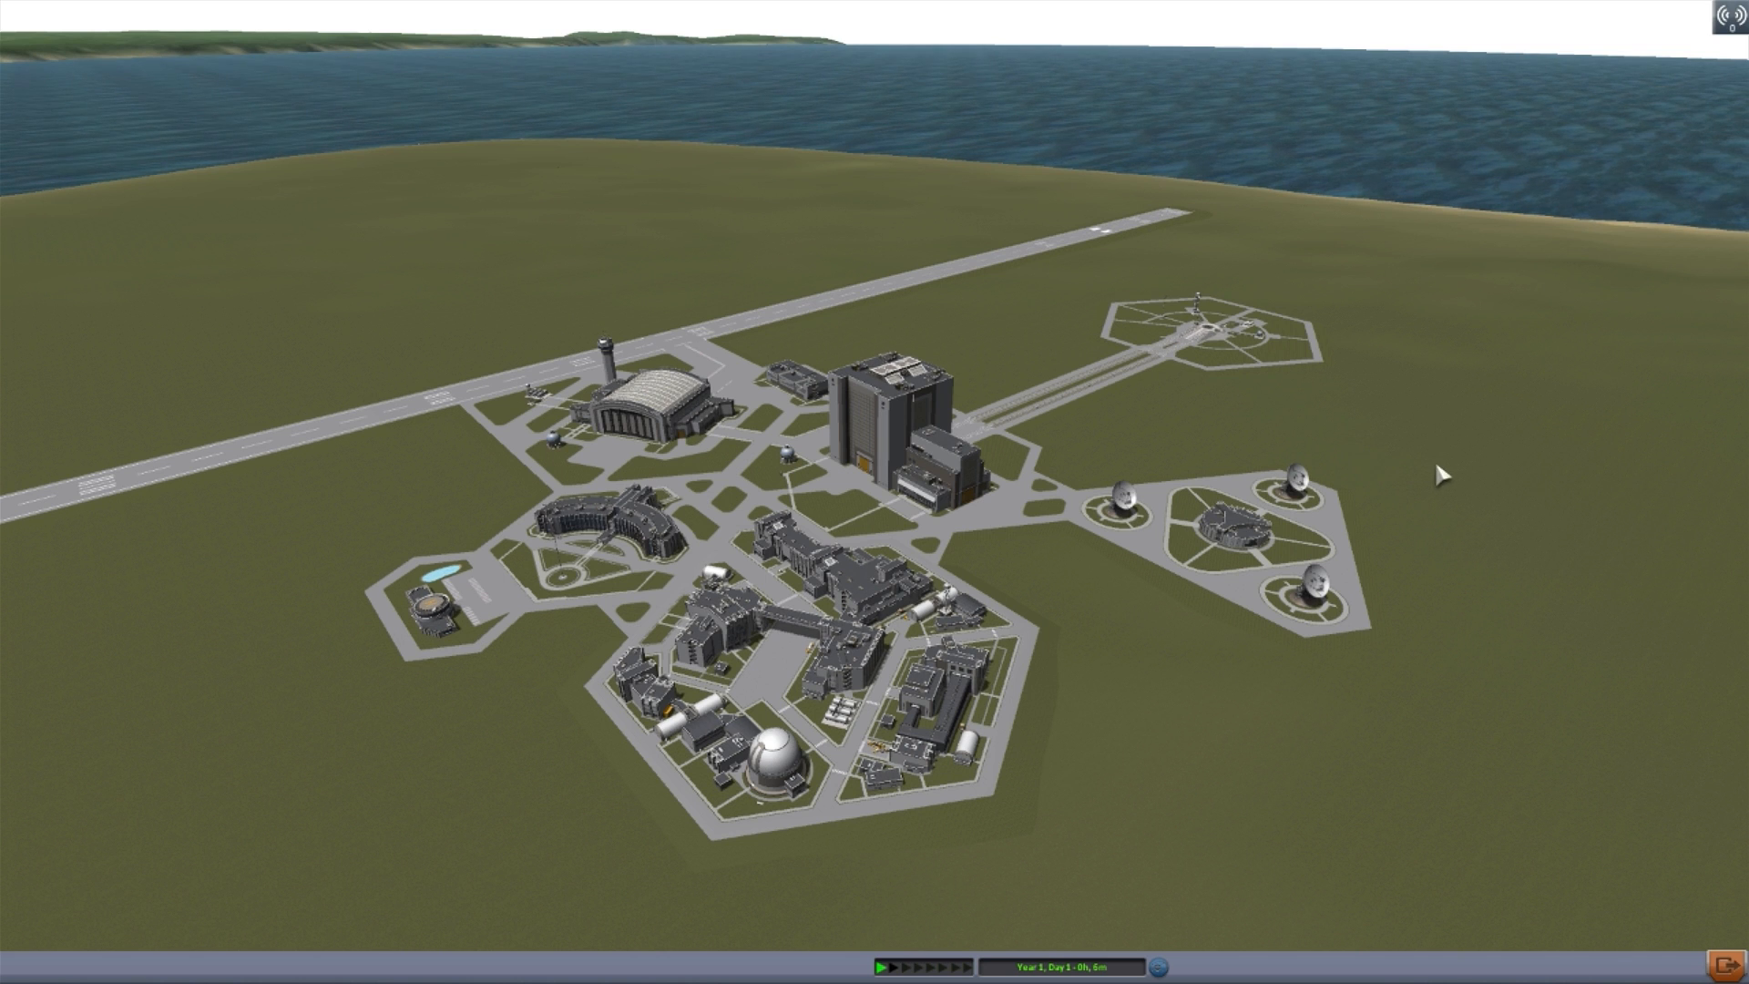
{"action": "mouse_move", "coordinate": [1474, 539]}
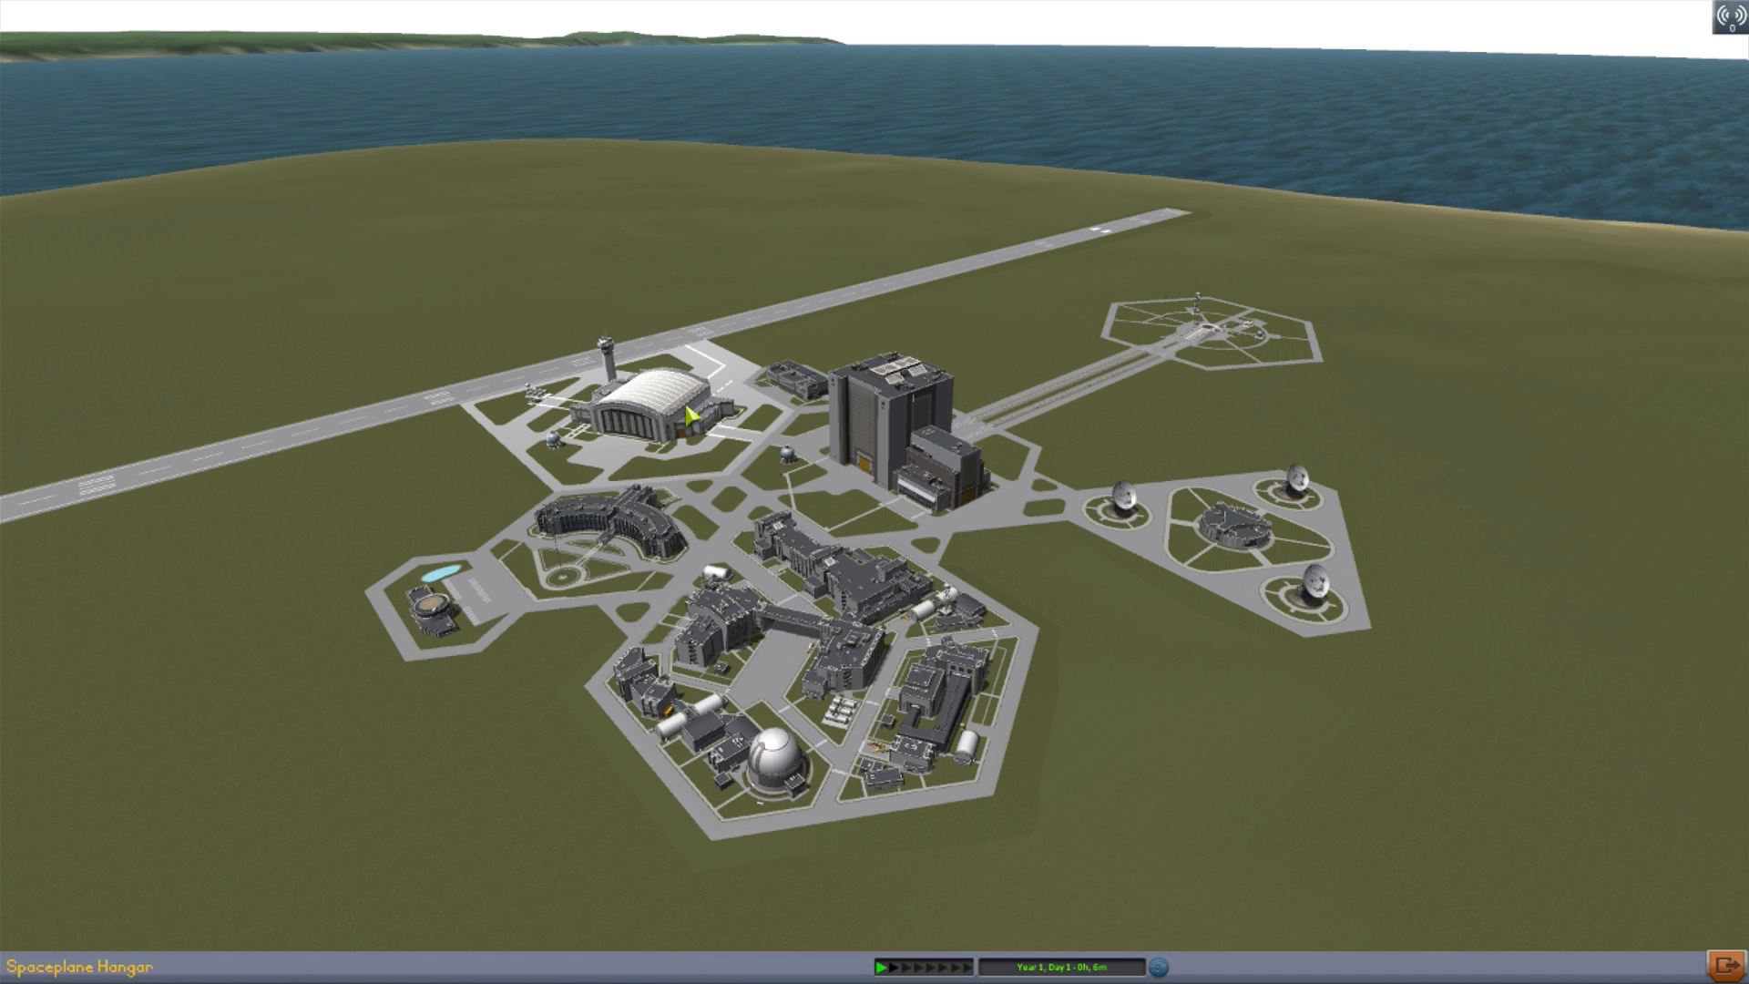
Enter the Spaceplane Hangar with an empty untitled craft and the parts catalog
{"action": "left_click", "coordinate": [641, 401]}
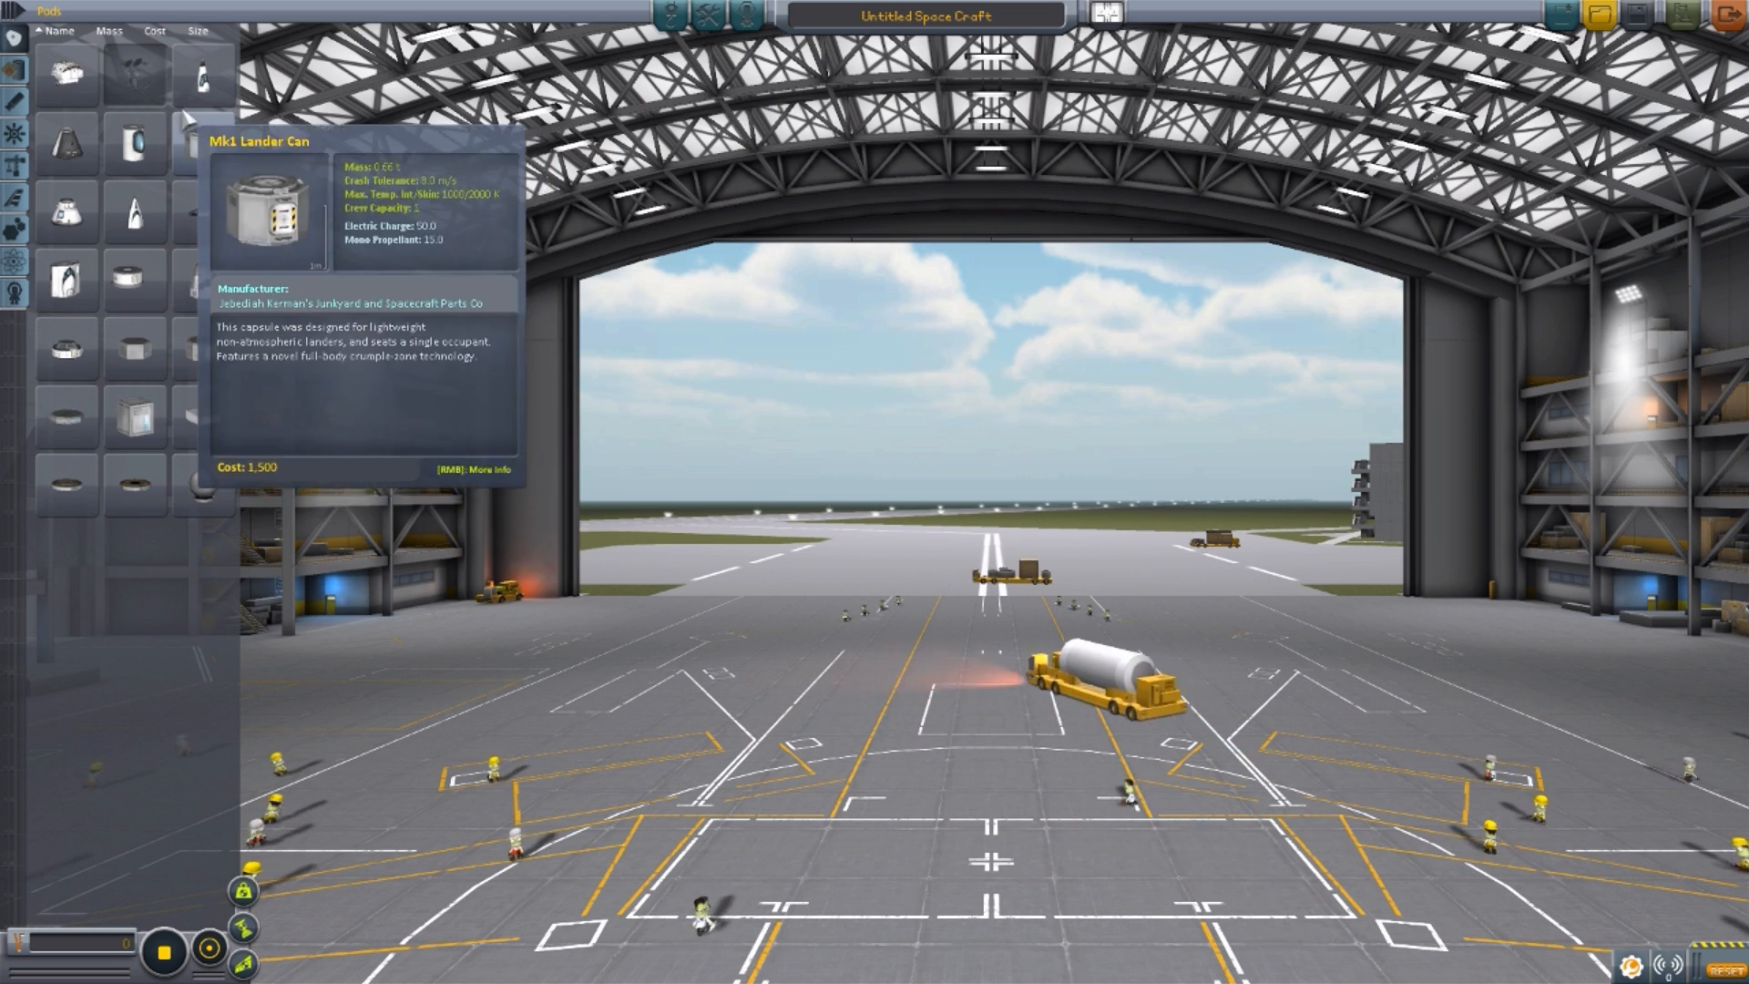
{"action": "mouse_move", "coordinate": [64, 73]}
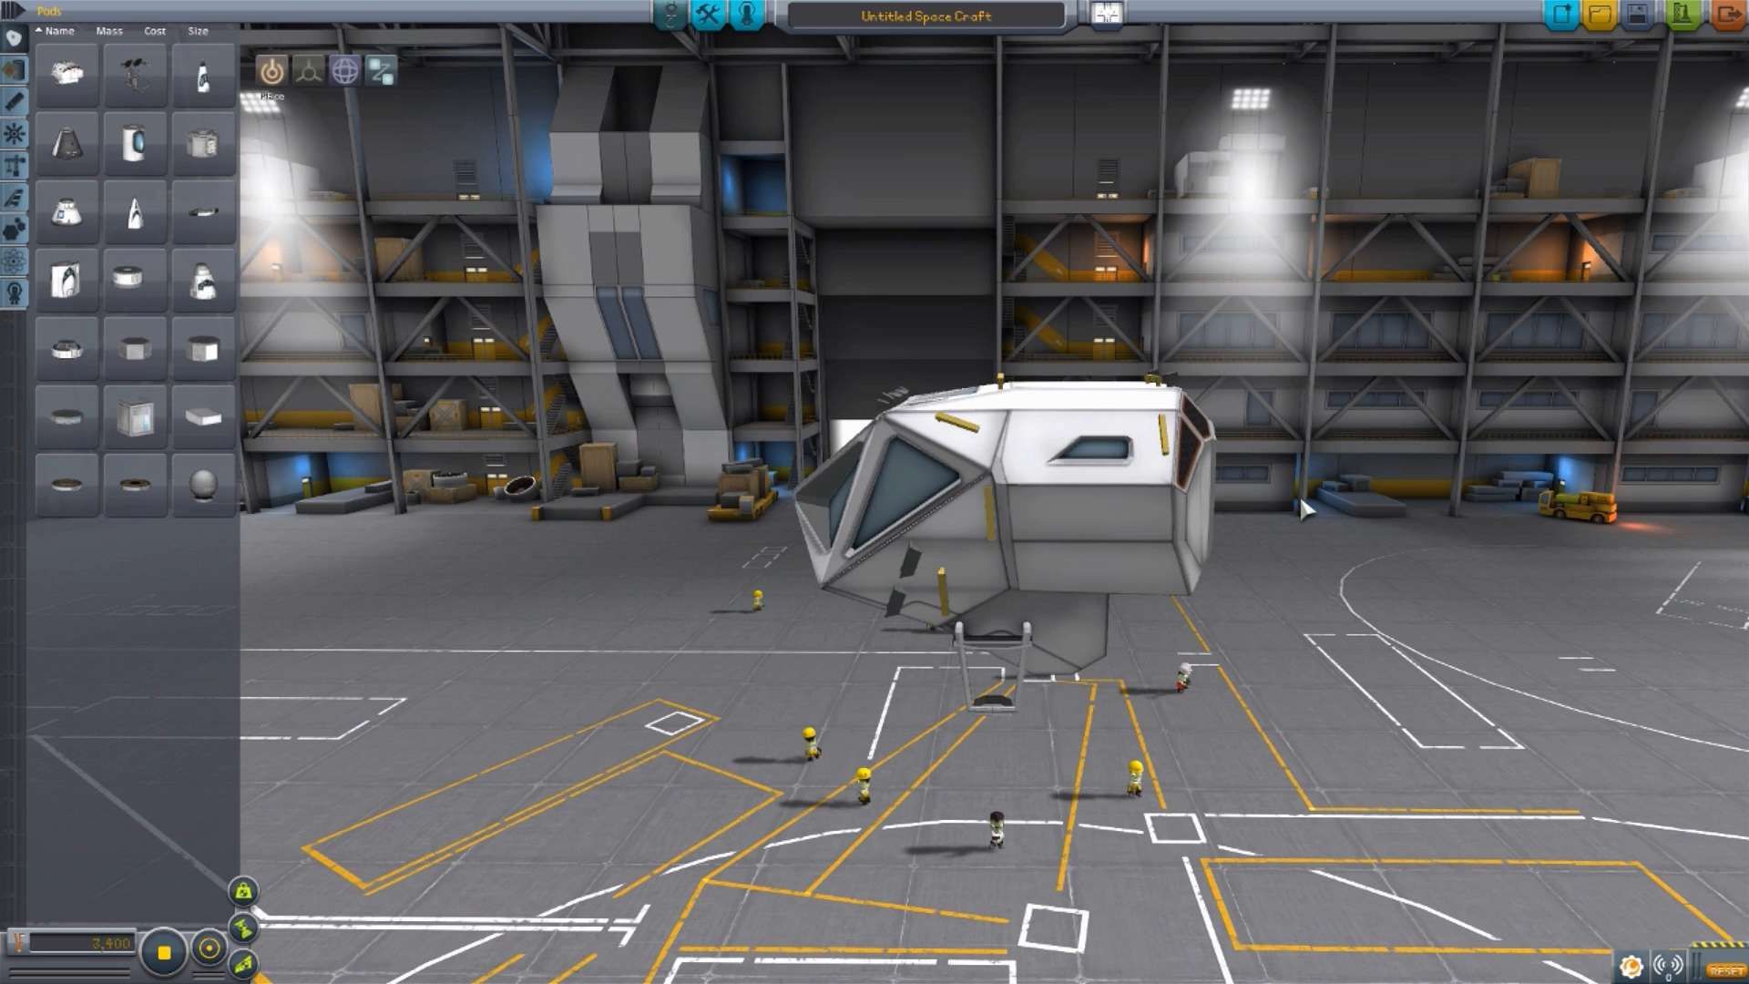
{"action": "mouse_move", "coordinate": [64, 71]}
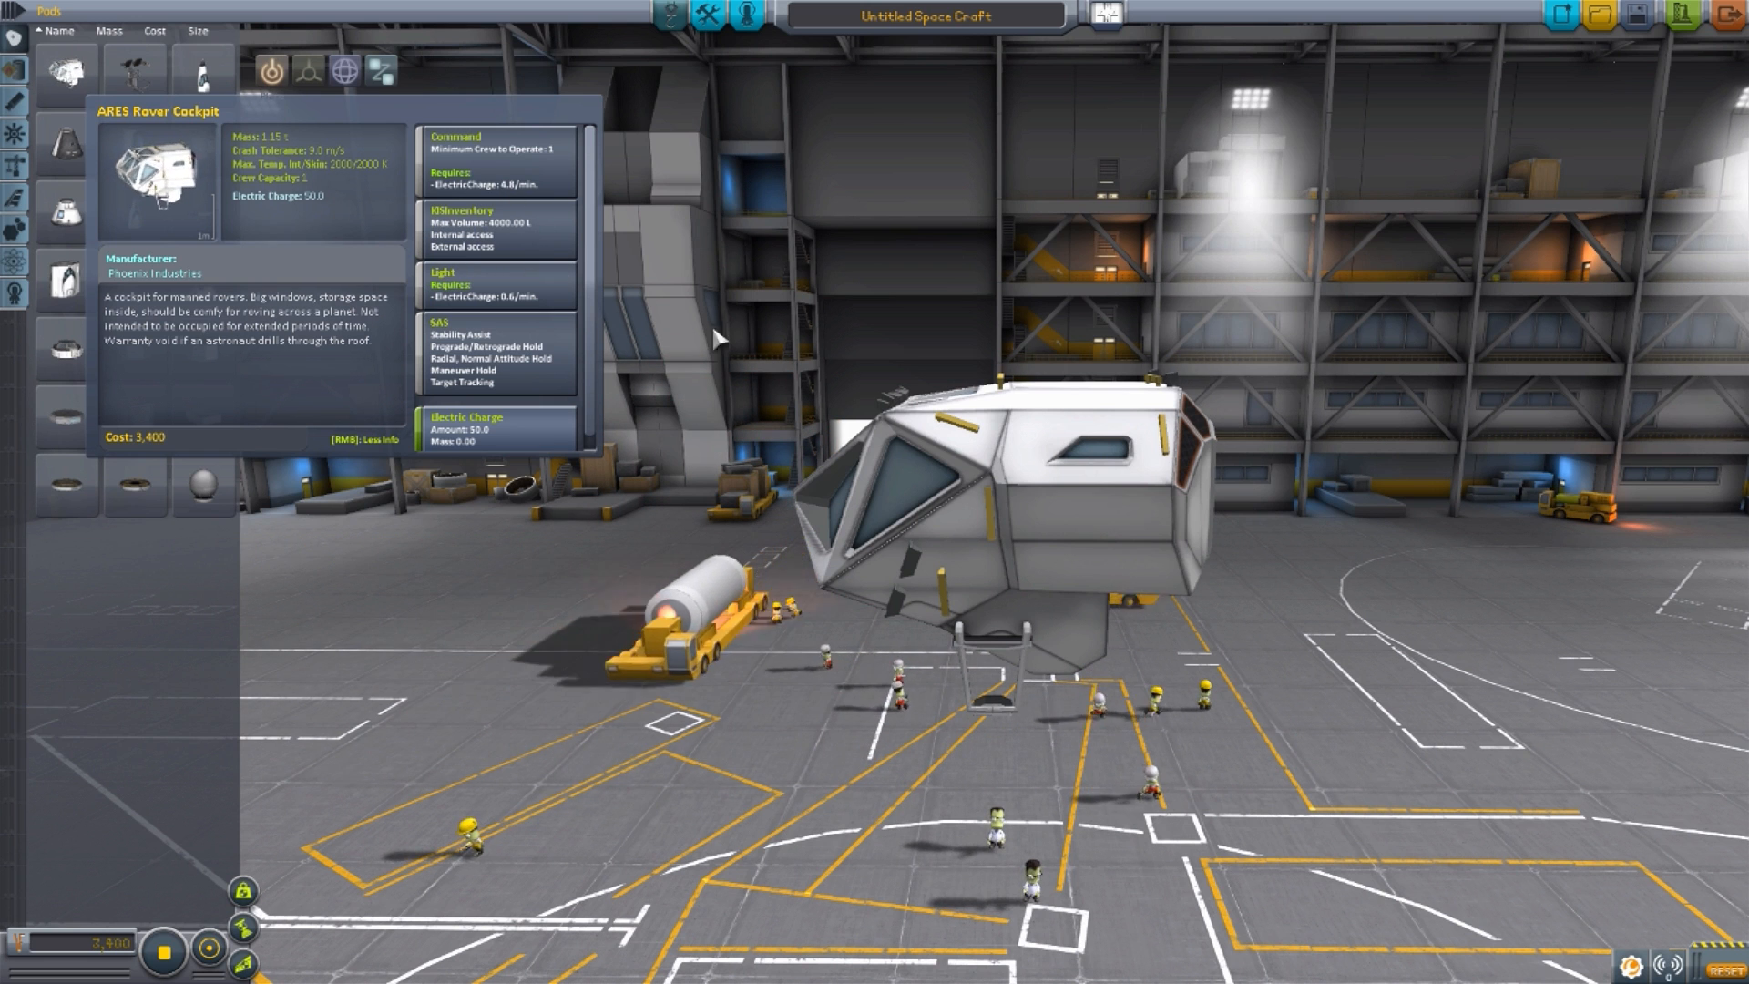
{"action": "mouse_move", "coordinate": [1075, 350]}
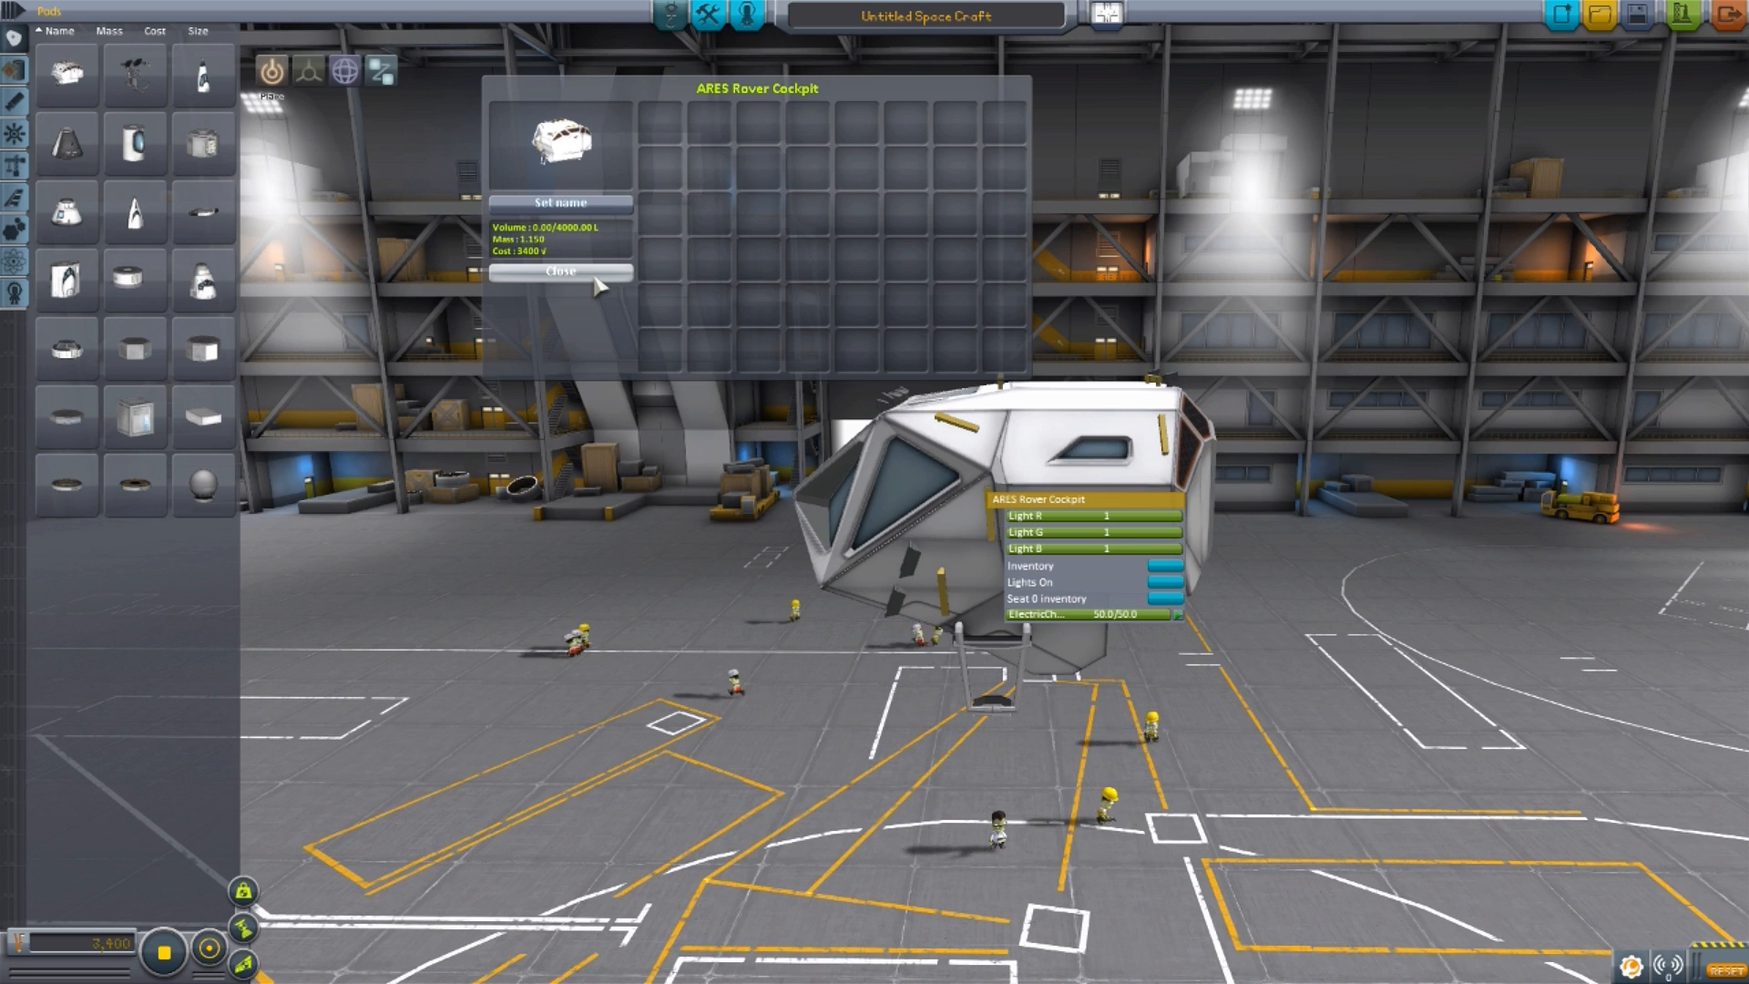
Close the ARES Rover Cockpit's empty inventory window
{"action": "left_click", "coordinate": [561, 271]}
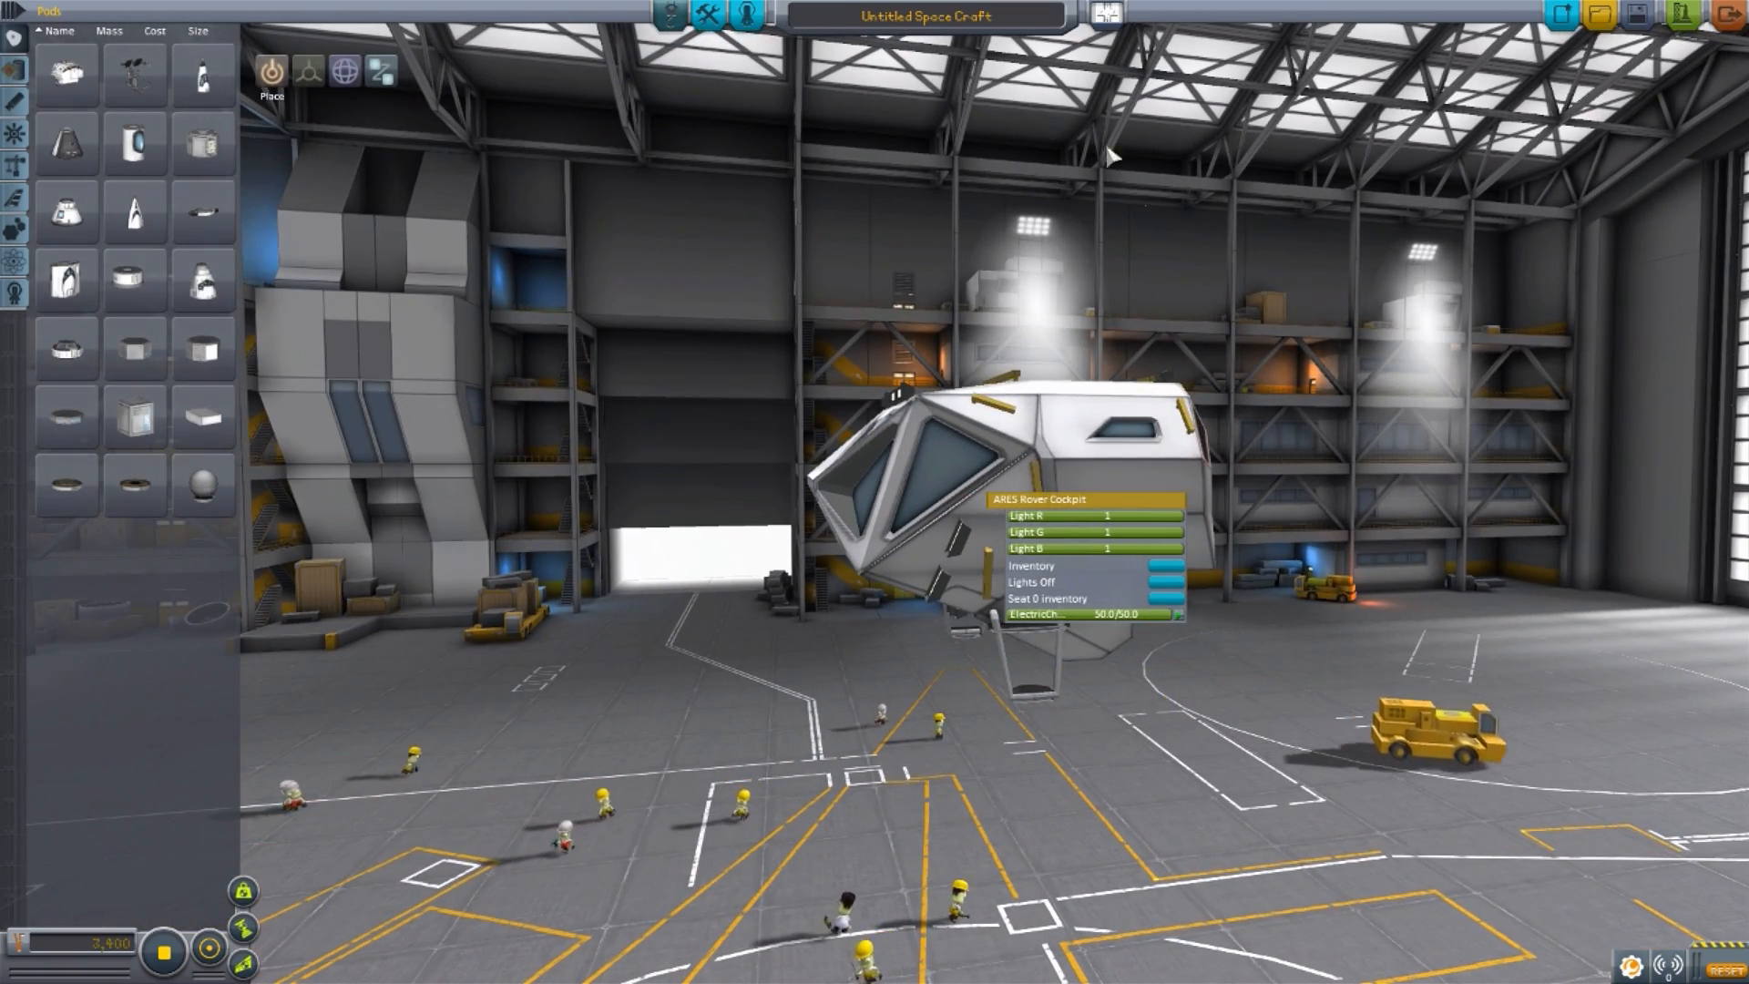
{"action": "mouse_move", "coordinate": [1042, 720]}
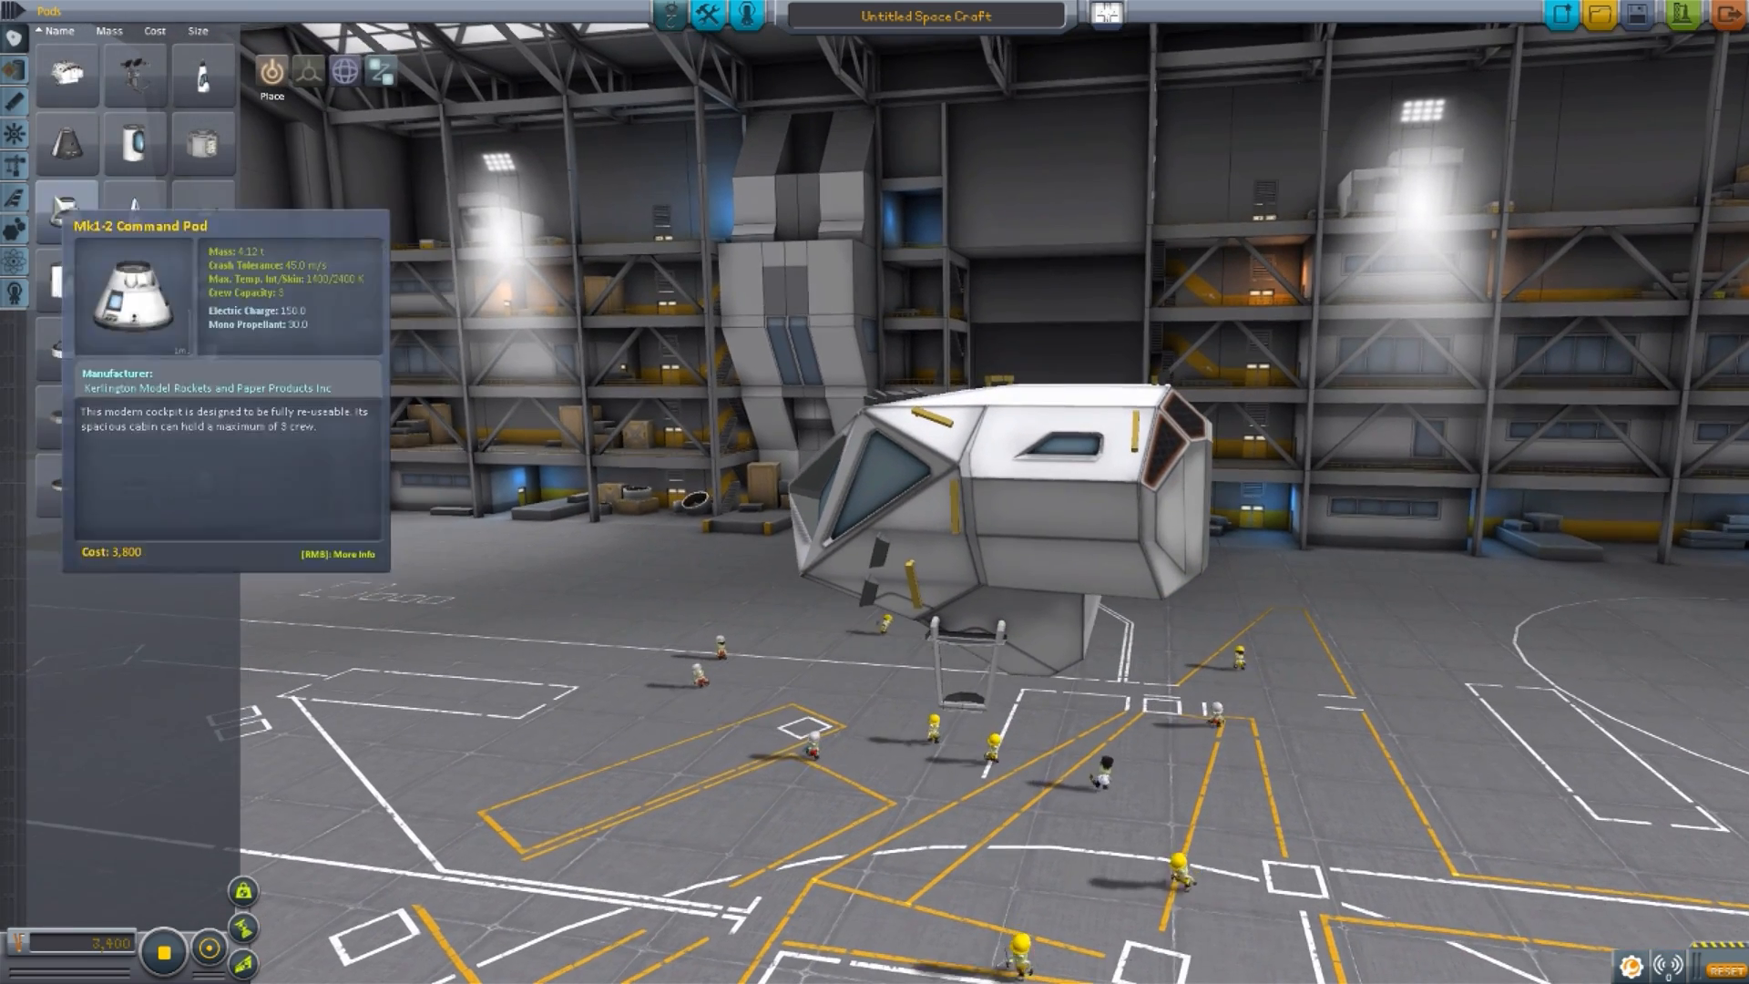
Switch the parts catalog to the Structural category for the ARES Rover Flatbed
{"action": "left_click", "coordinate": [15, 179]}
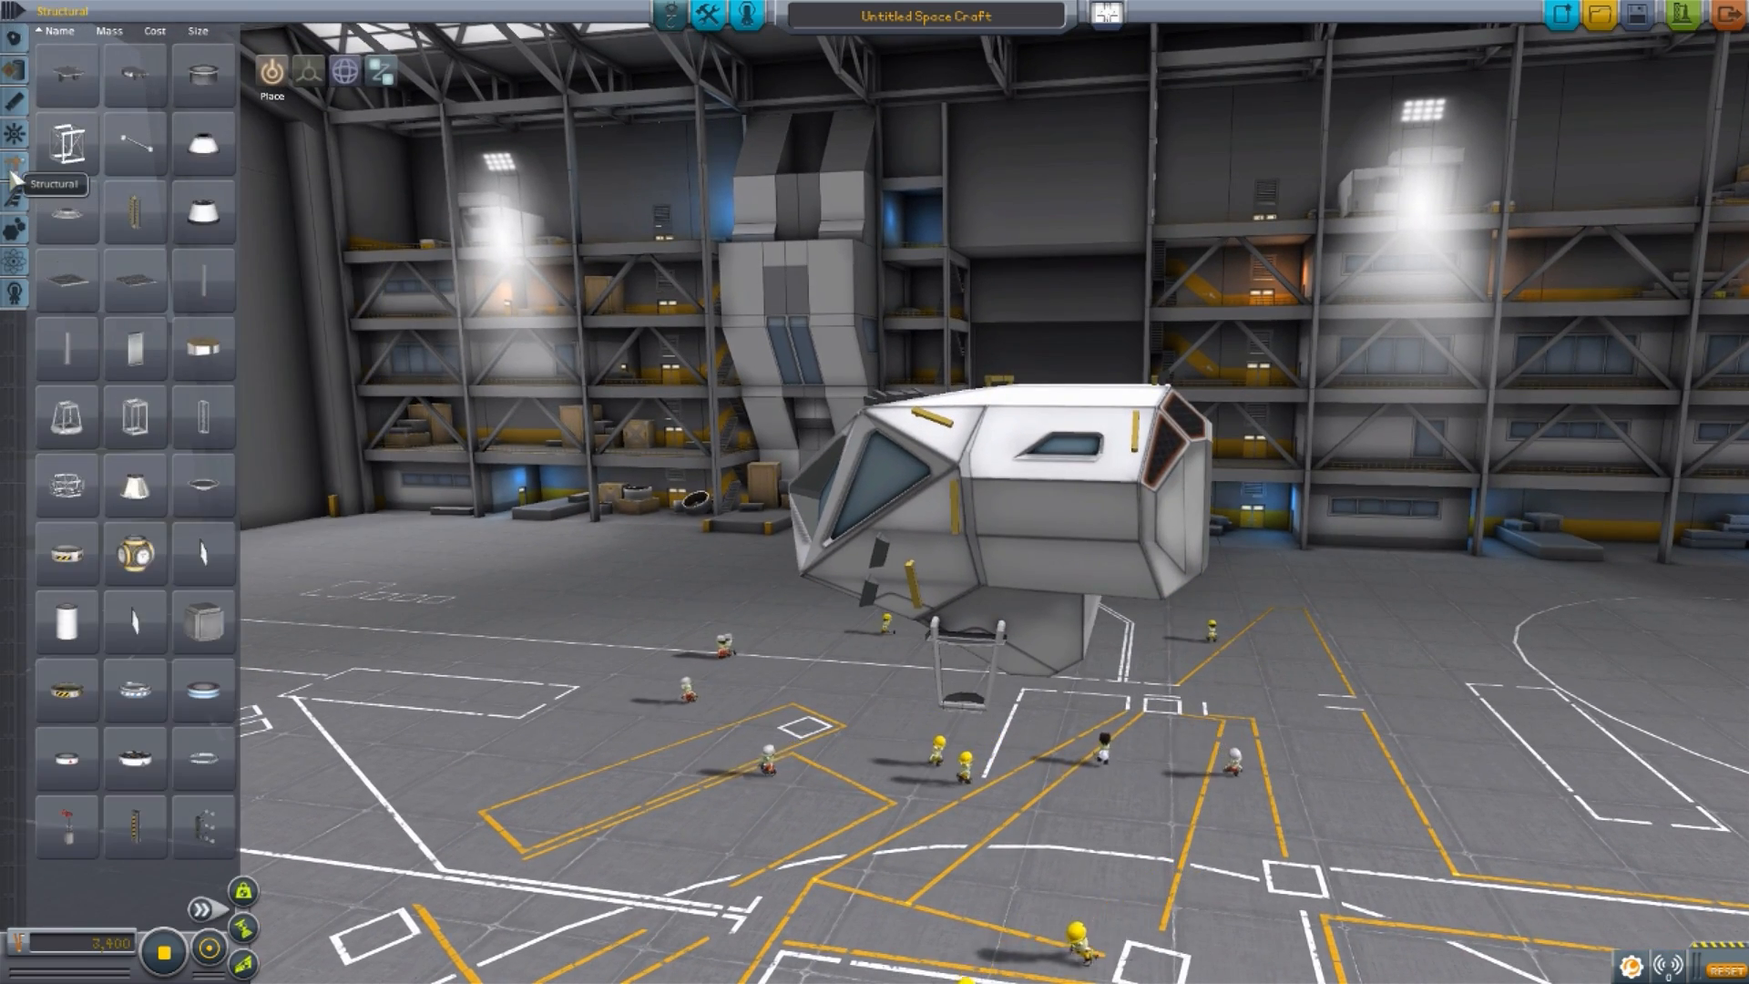
{"action": "mouse_move", "coordinate": [133, 73]}
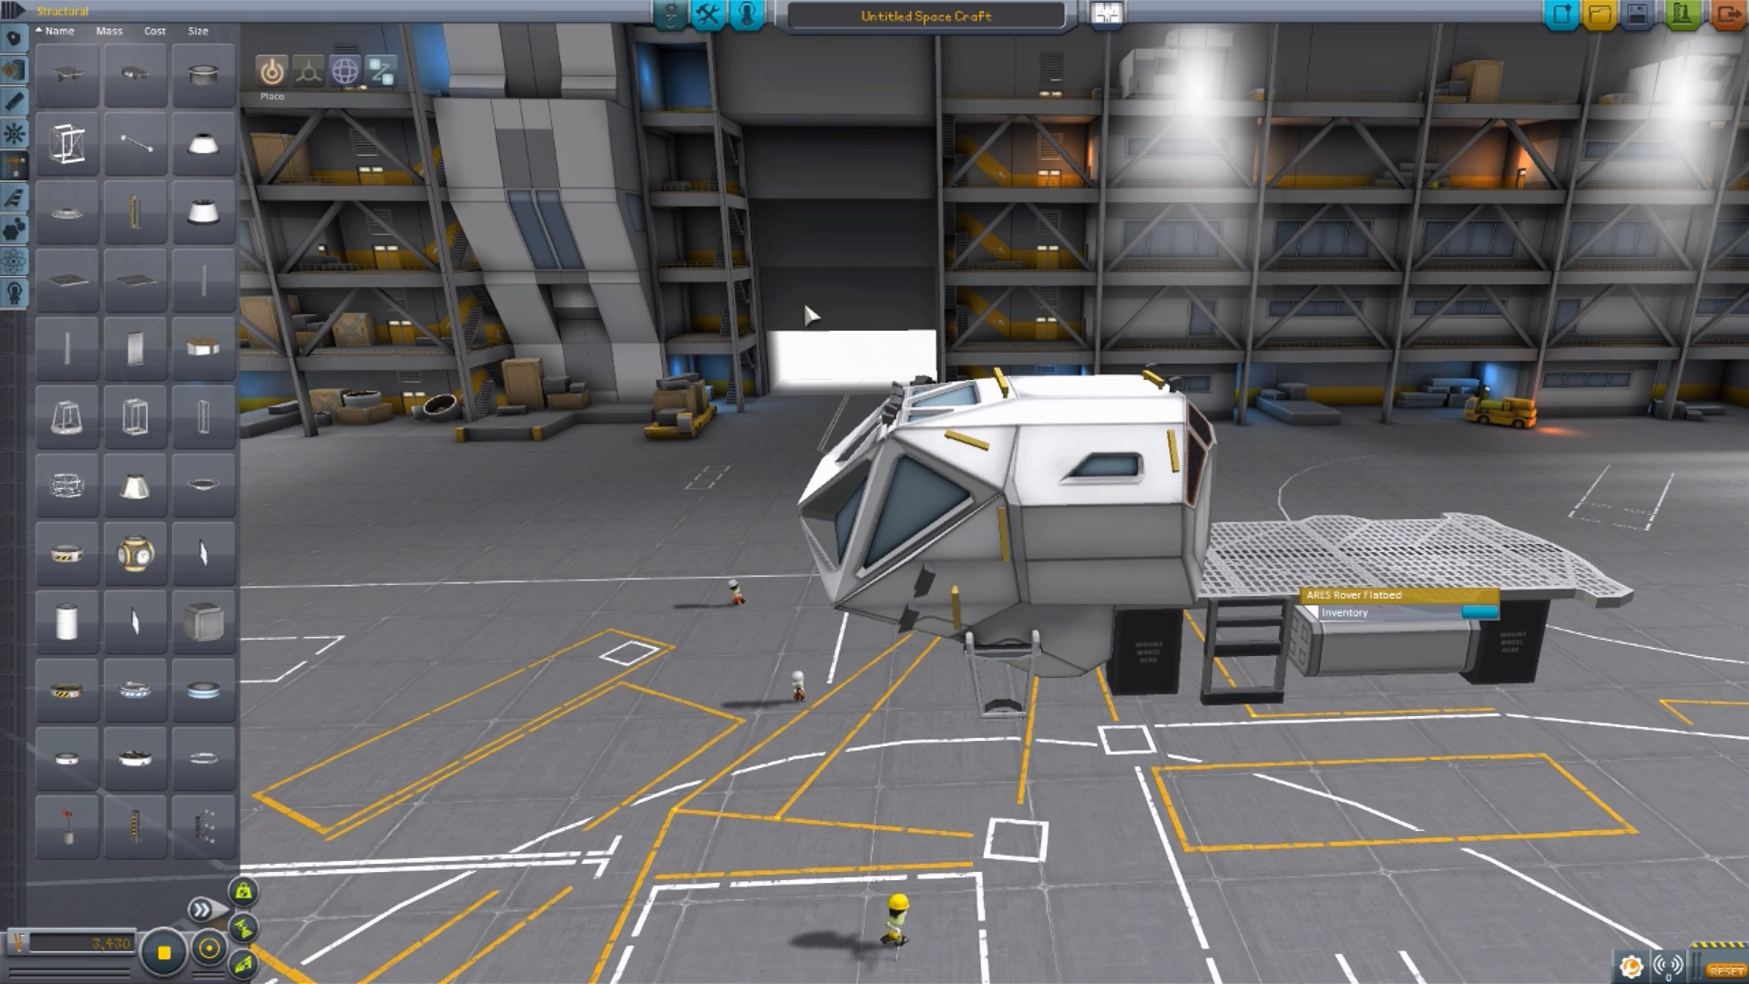
{"action": "mouse_move", "coordinate": [68, 72]}
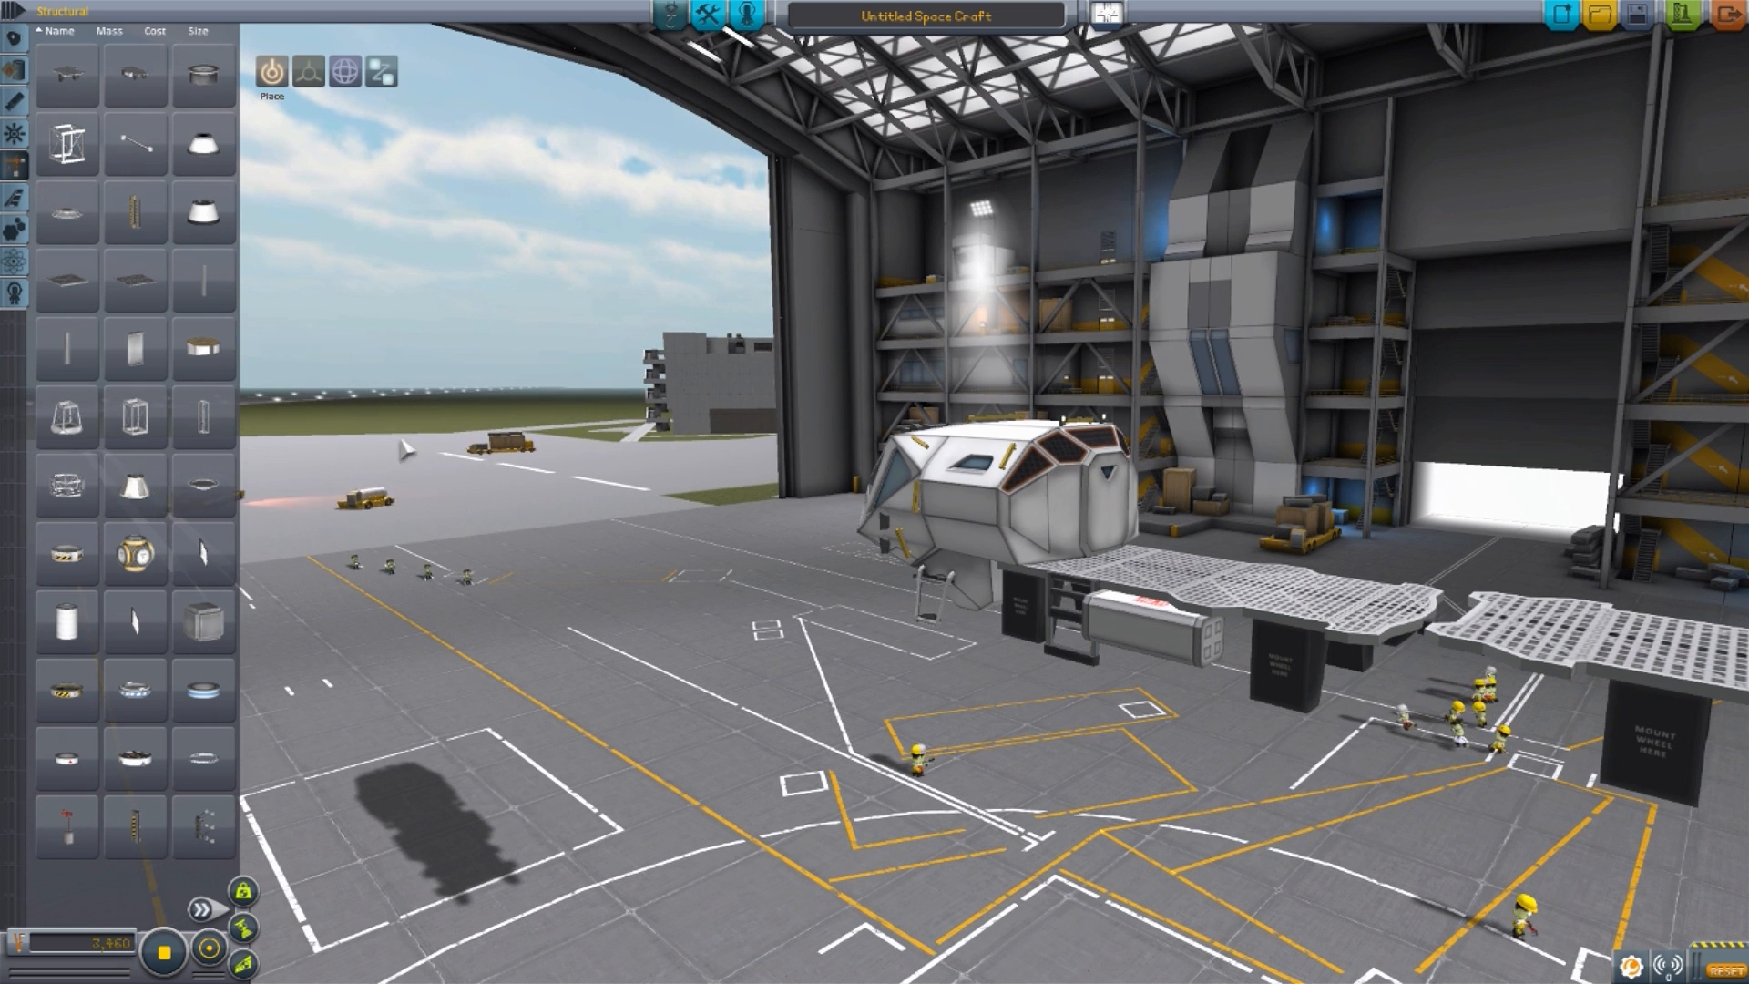
Pick the ARES Rover Battery from the Utility category for the rear flatbed
{"action": "left_click", "coordinate": [16, 232]}
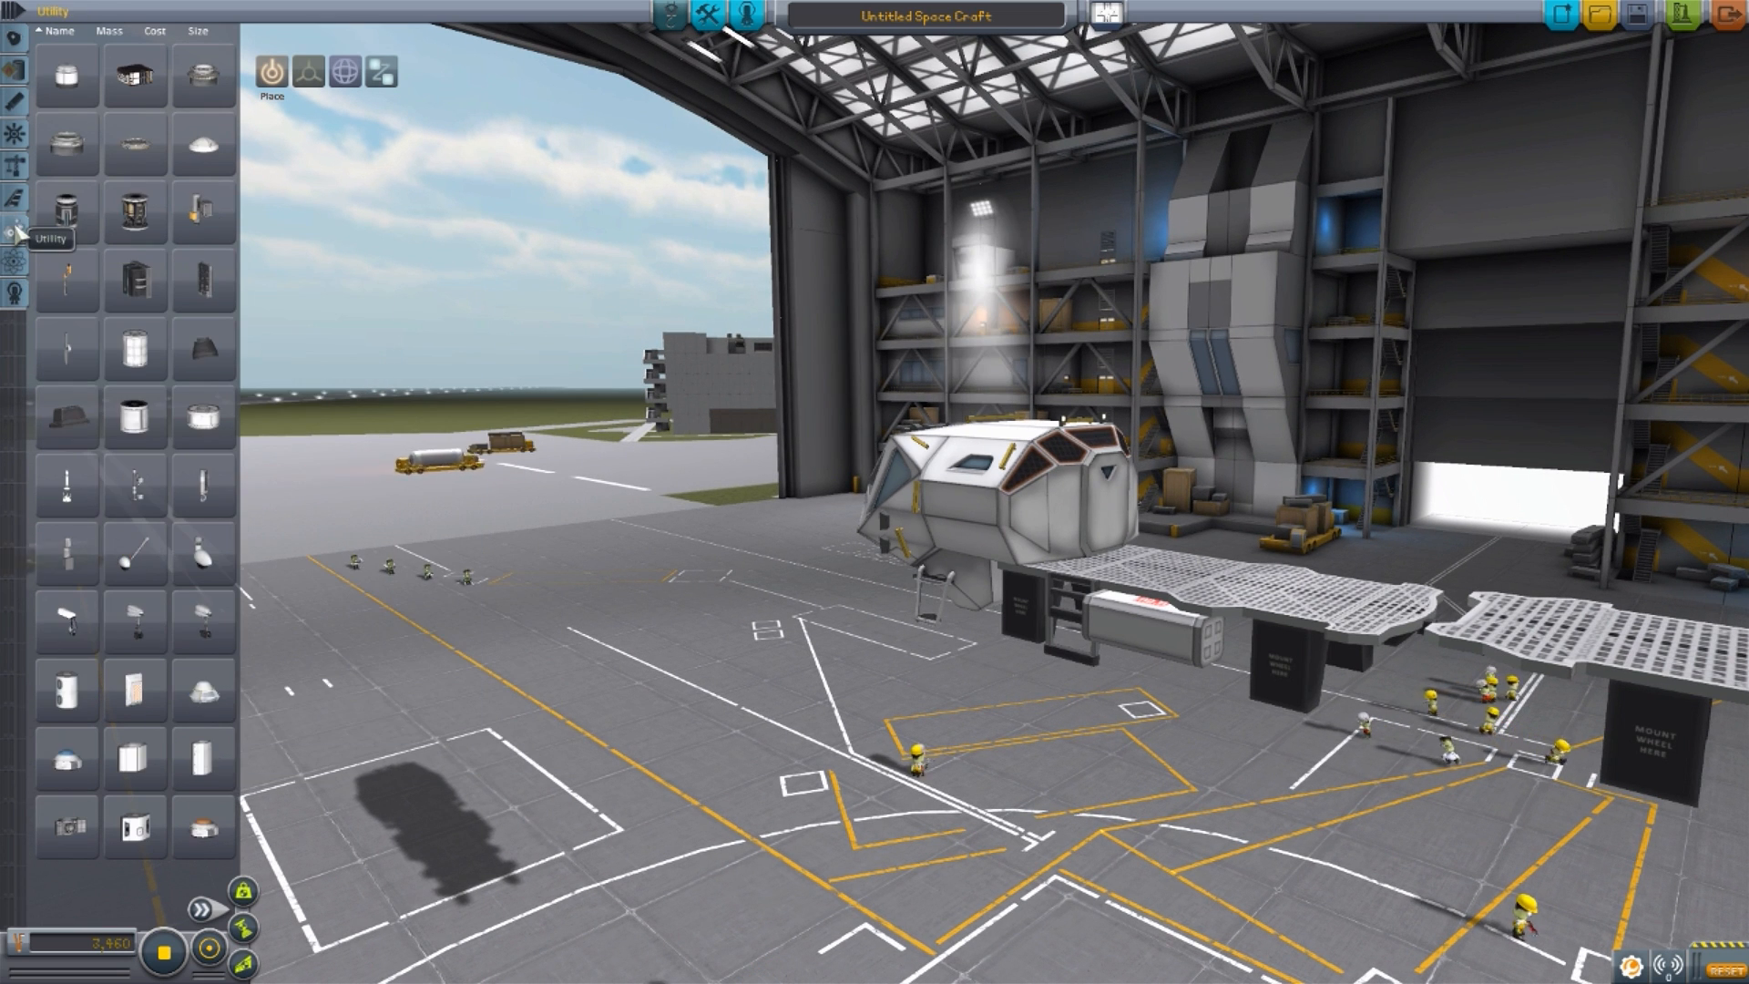
{"action": "mouse_move", "coordinate": [133, 77]}
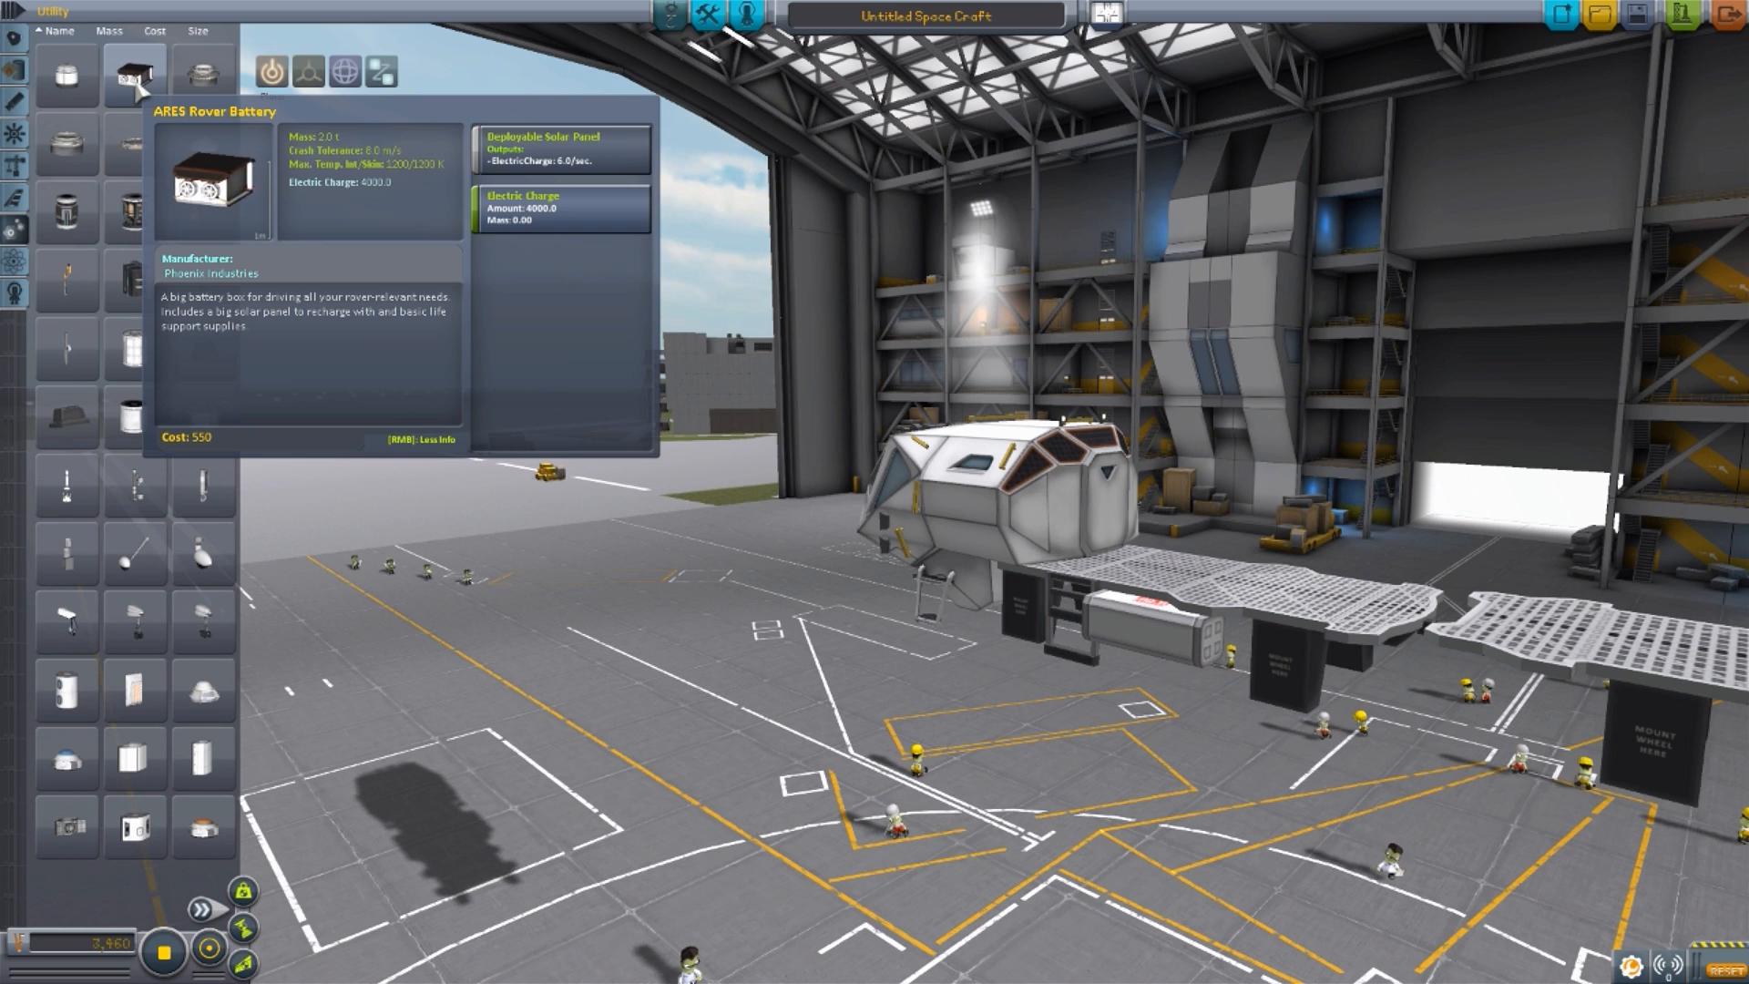
{"action": "left_click", "coordinate": [133, 75]}
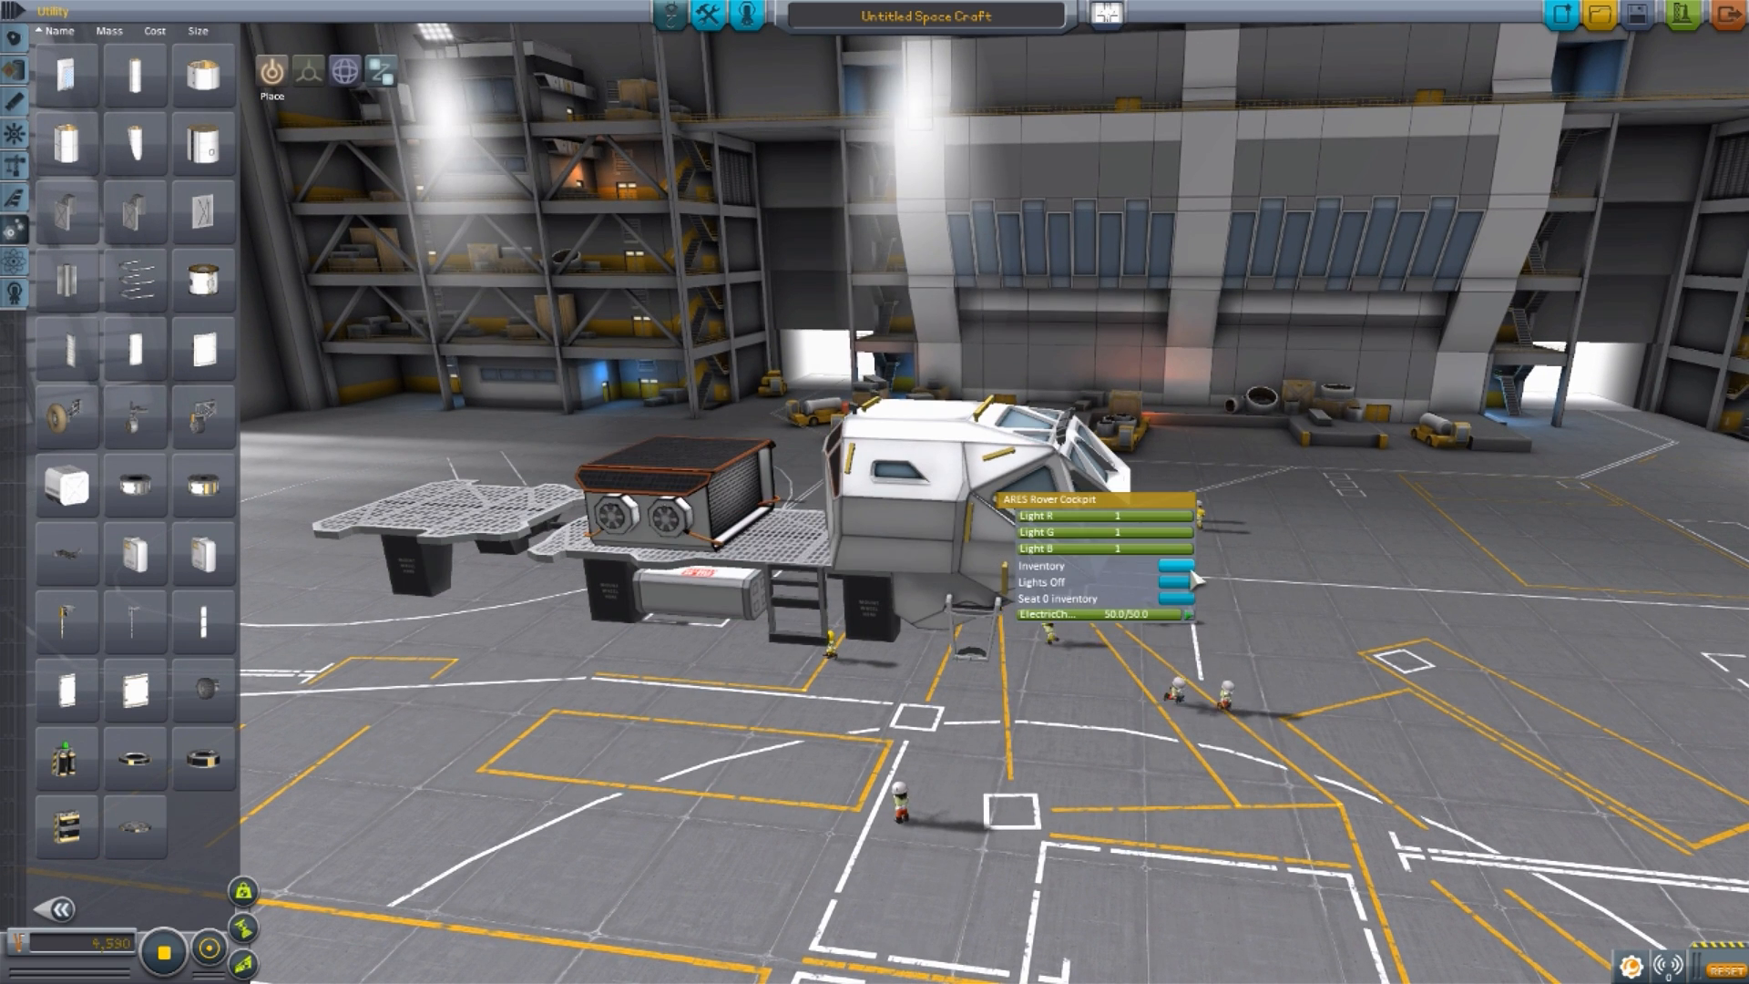
Launch the finished rover with the cockpit's inventory still showing
{"action": "left_click", "coordinate": [1038, 565]}
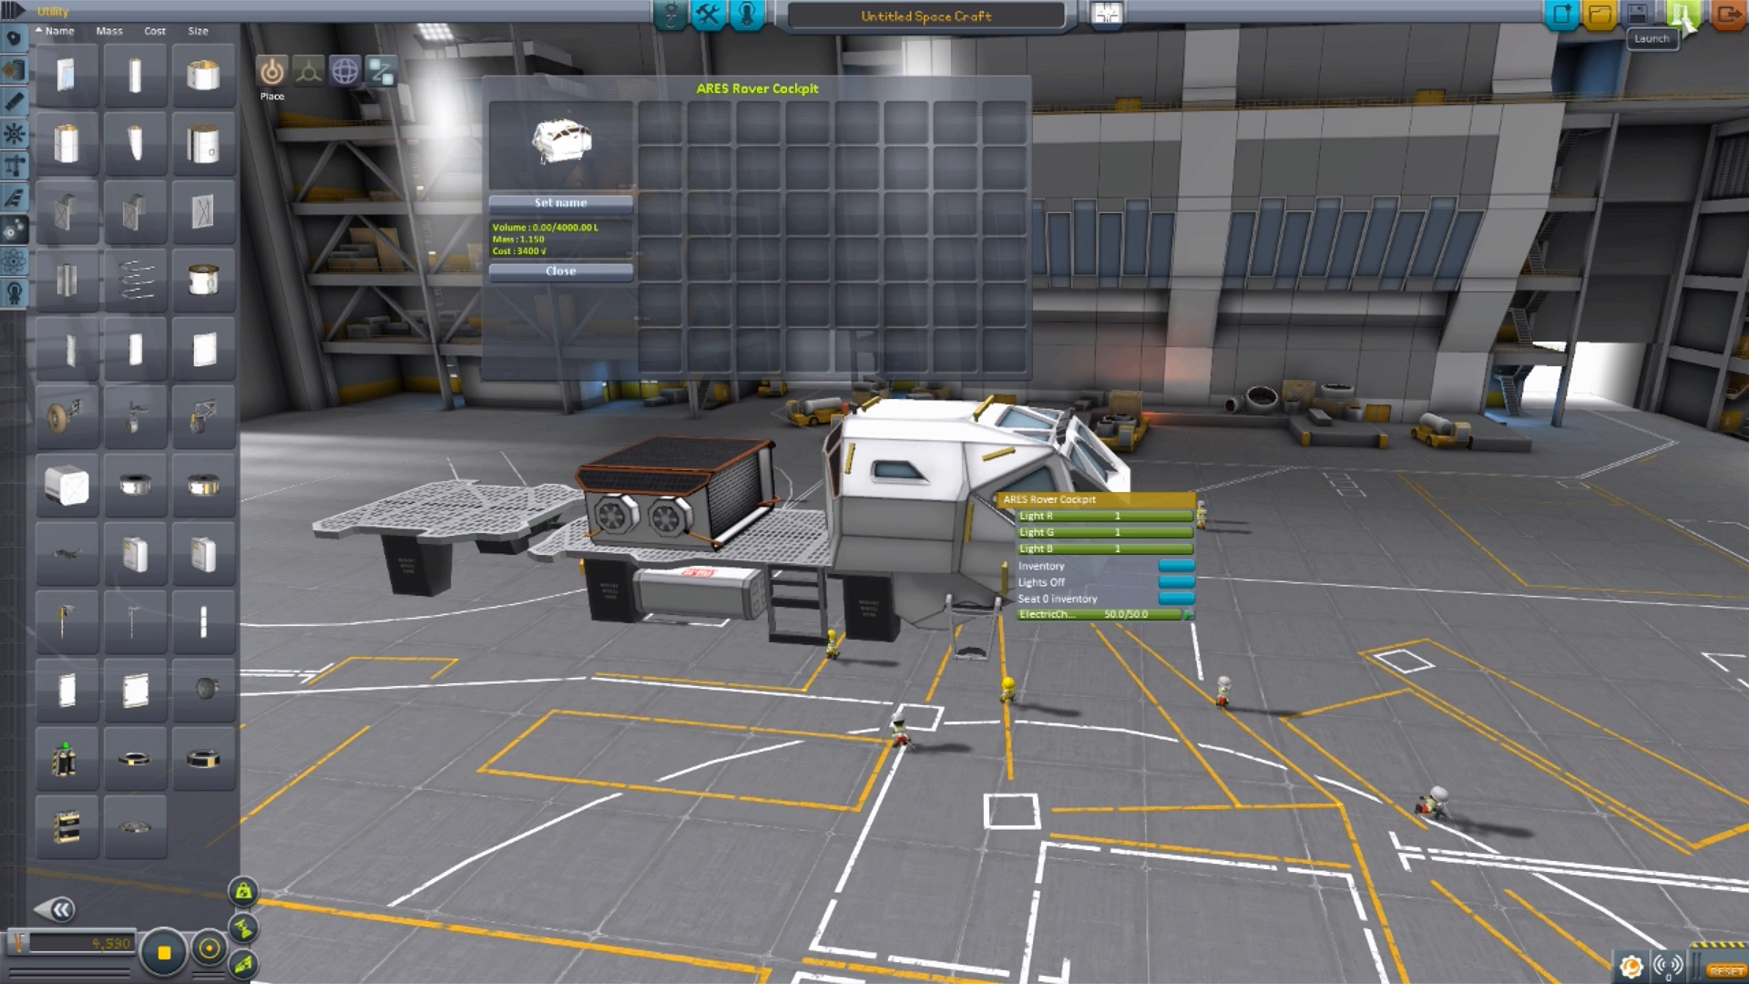
{"action": "left_click", "coordinate": [1684, 17]}
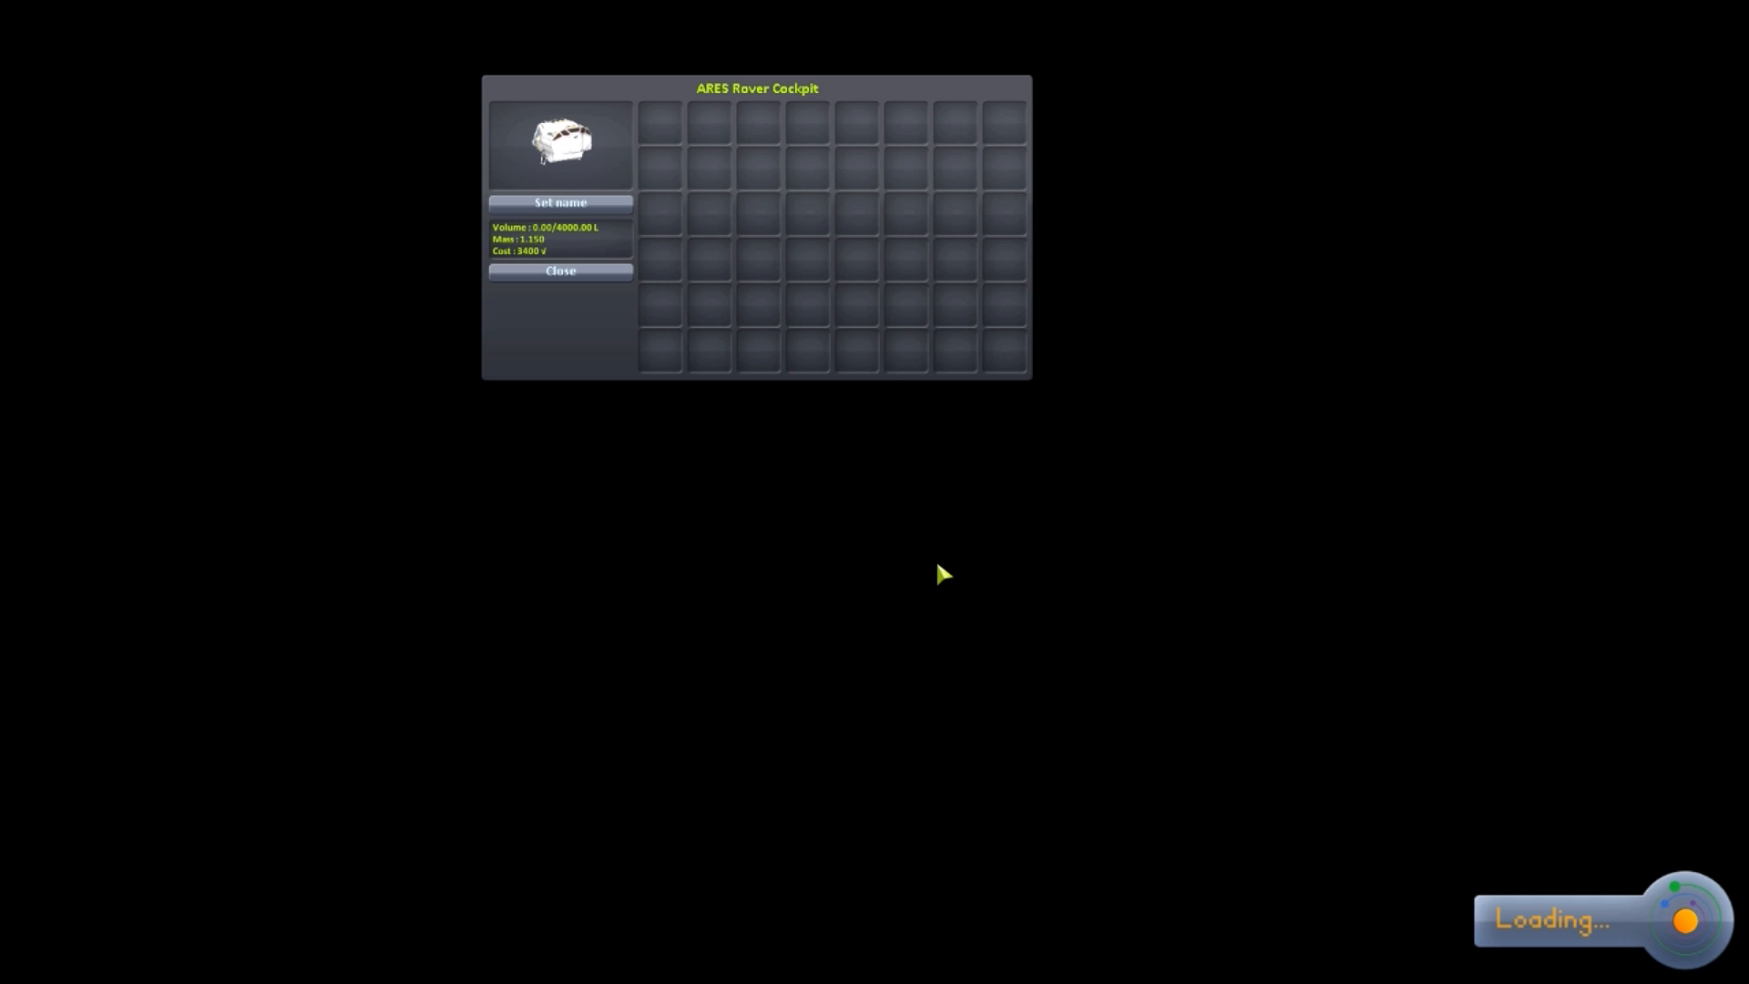
Raise the time warp rate with the ARES Rover landed on Duna
{"action": "left_click", "coordinate": [560, 275]}
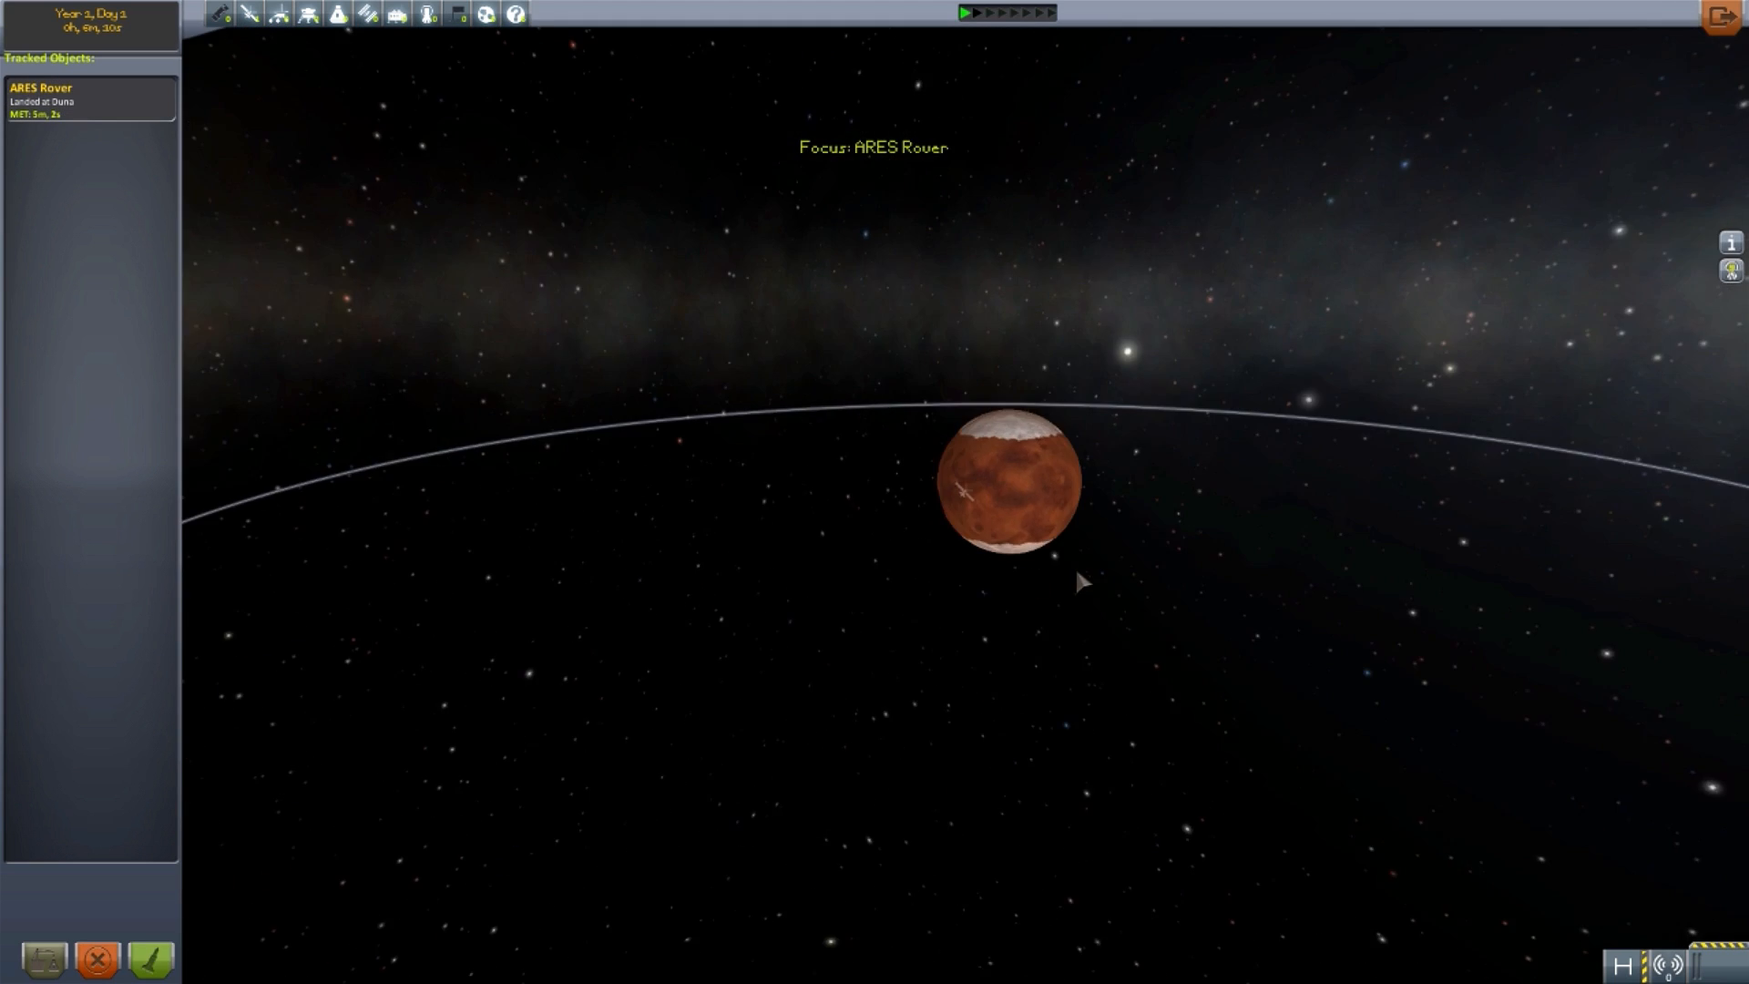
{"action": "left_click", "coordinate": [986, 13]}
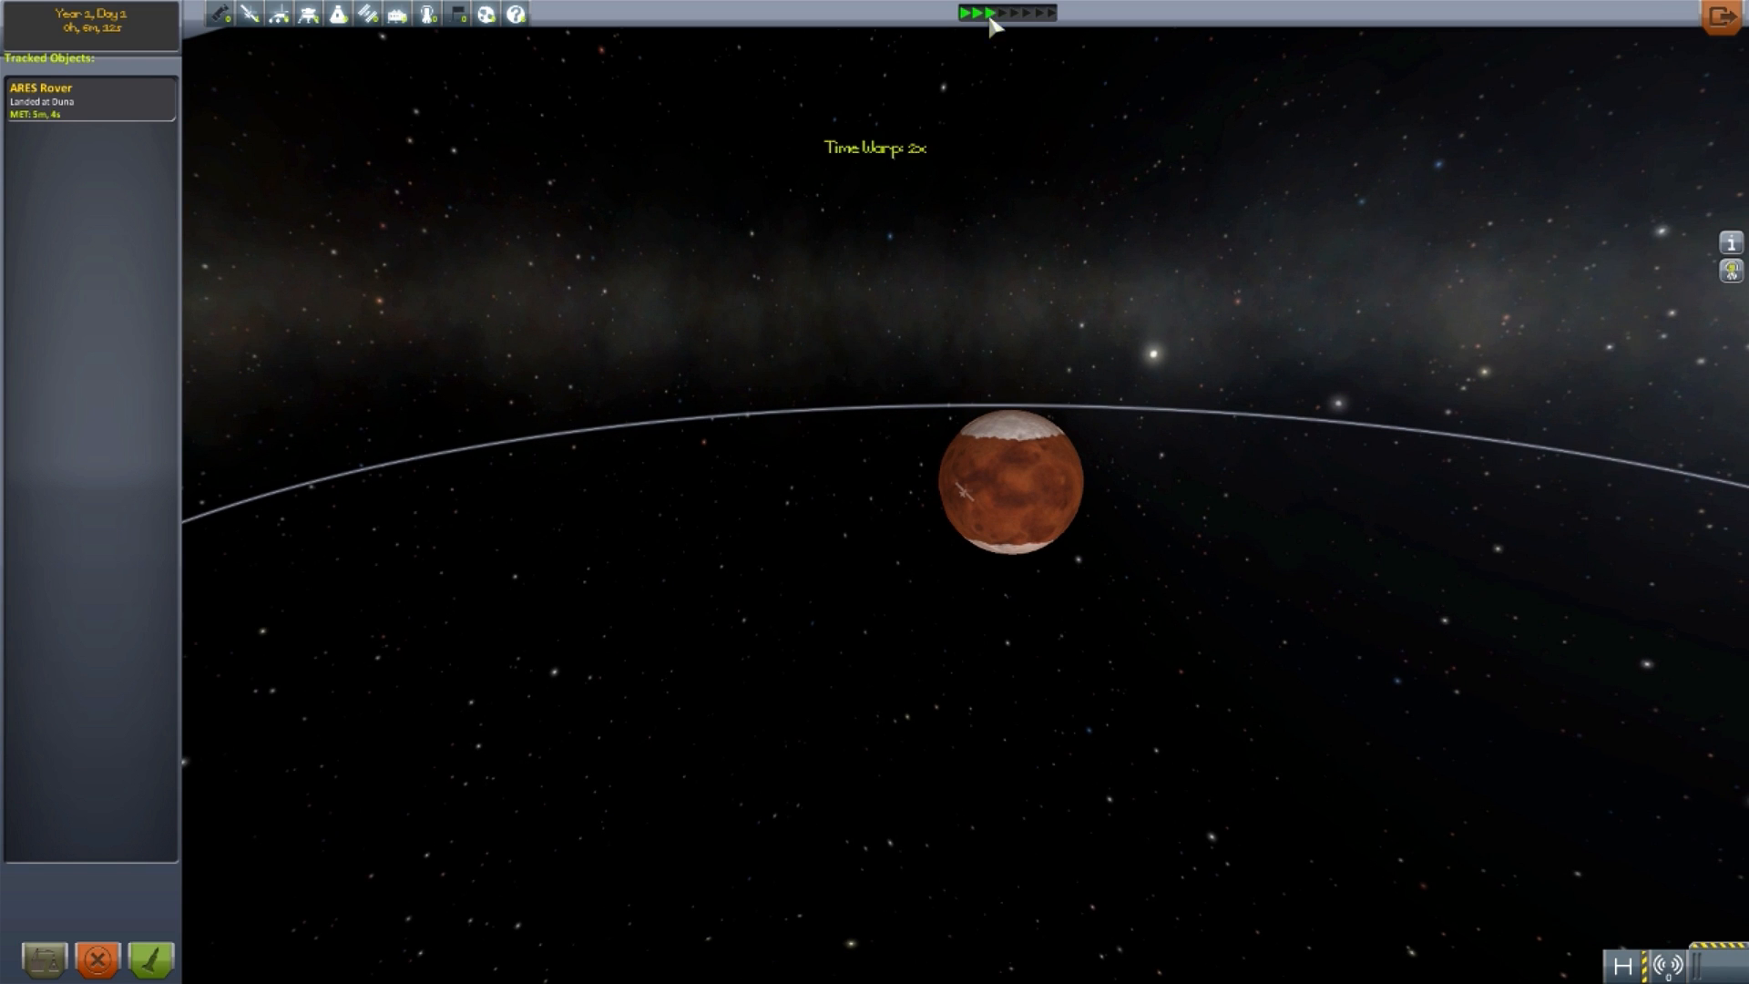
{"action": "left_click", "coordinate": [1008, 13]}
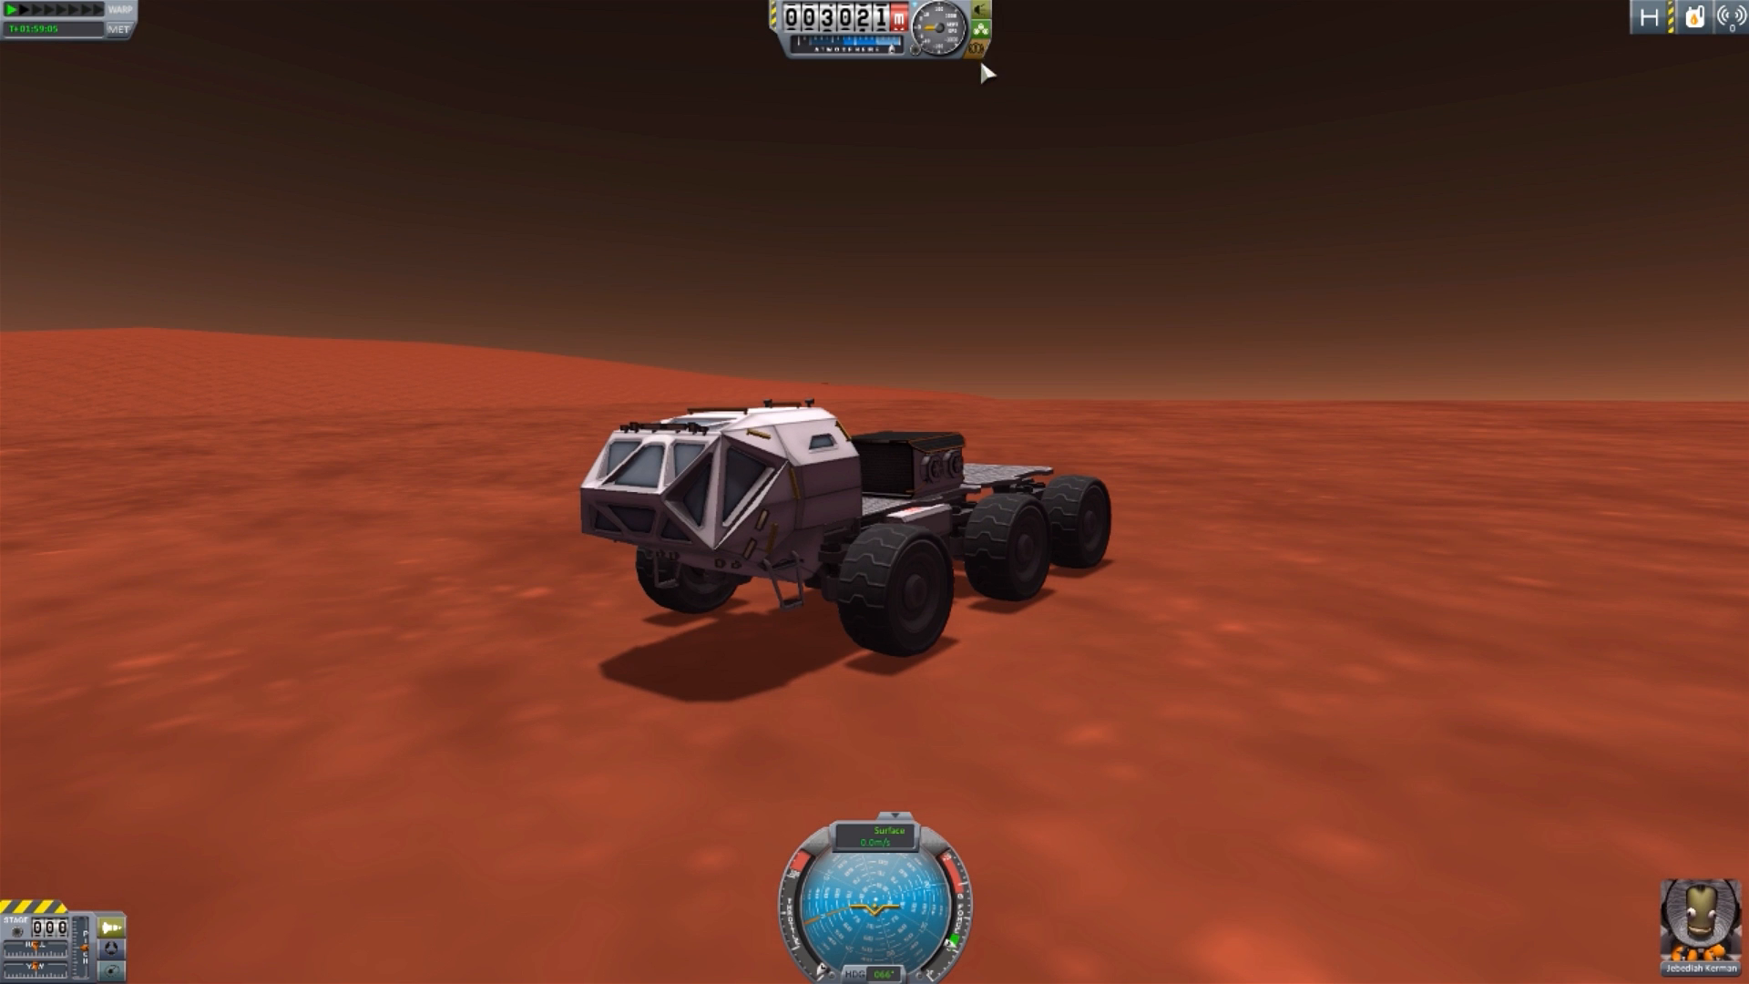
{"action": "mouse_move", "coordinate": [981, 33]}
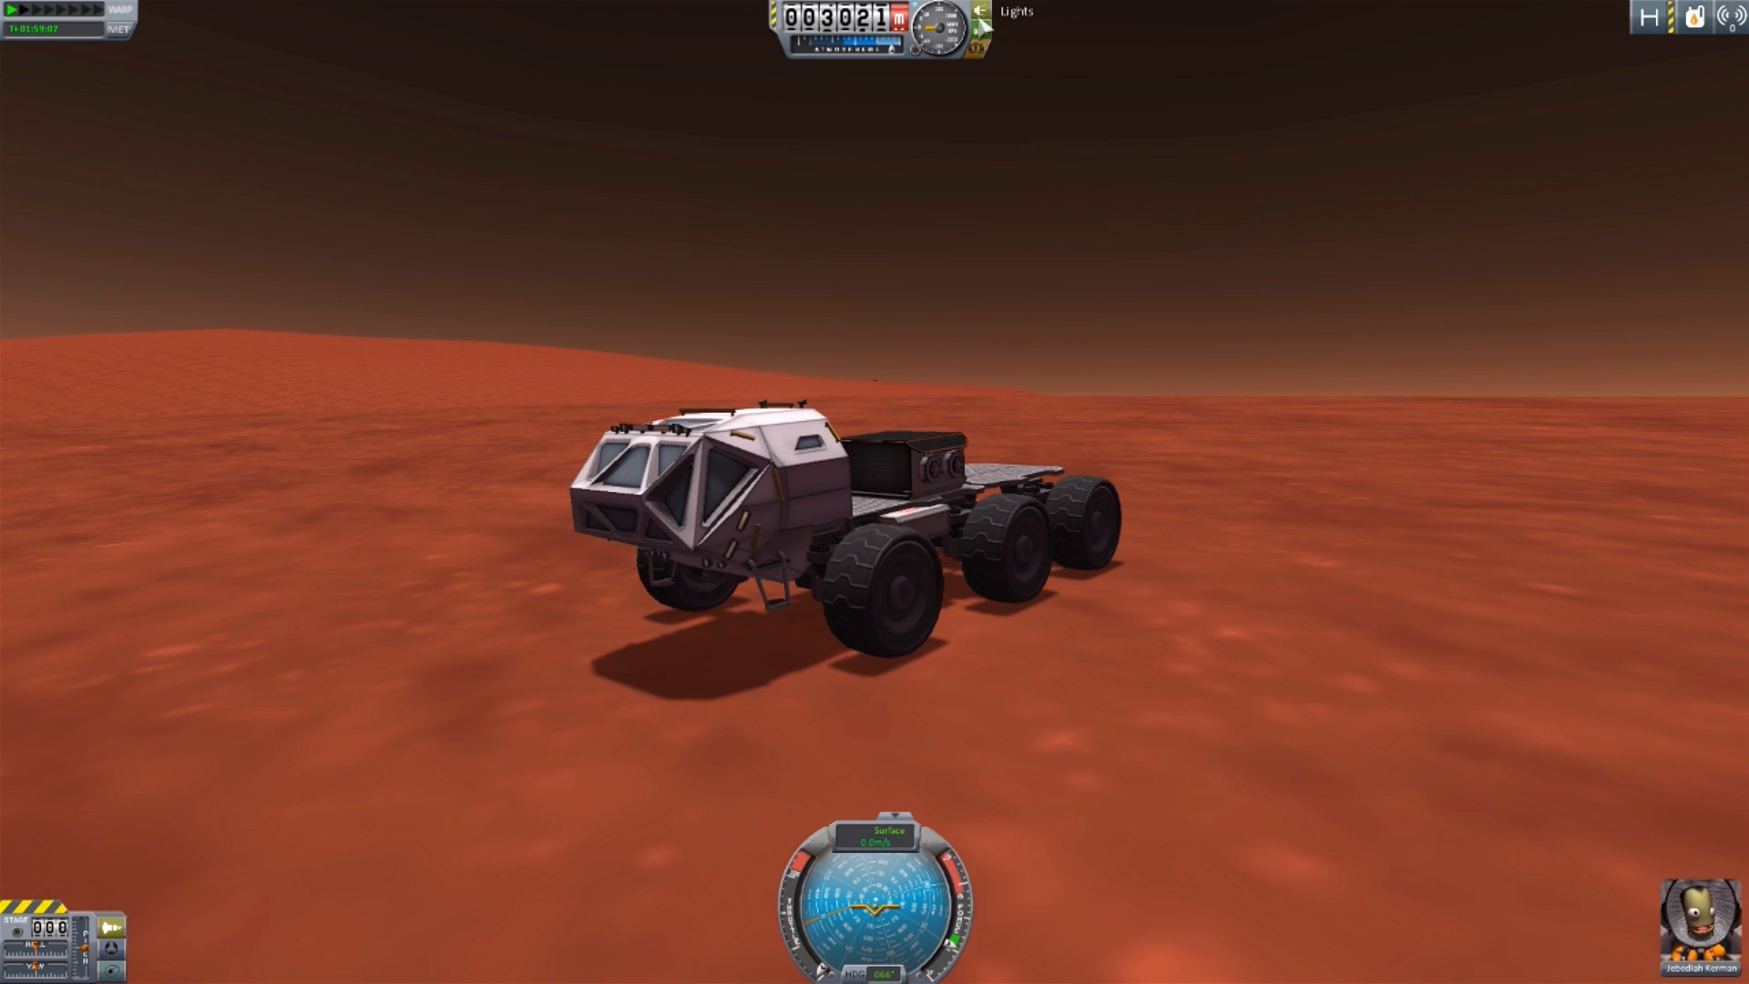